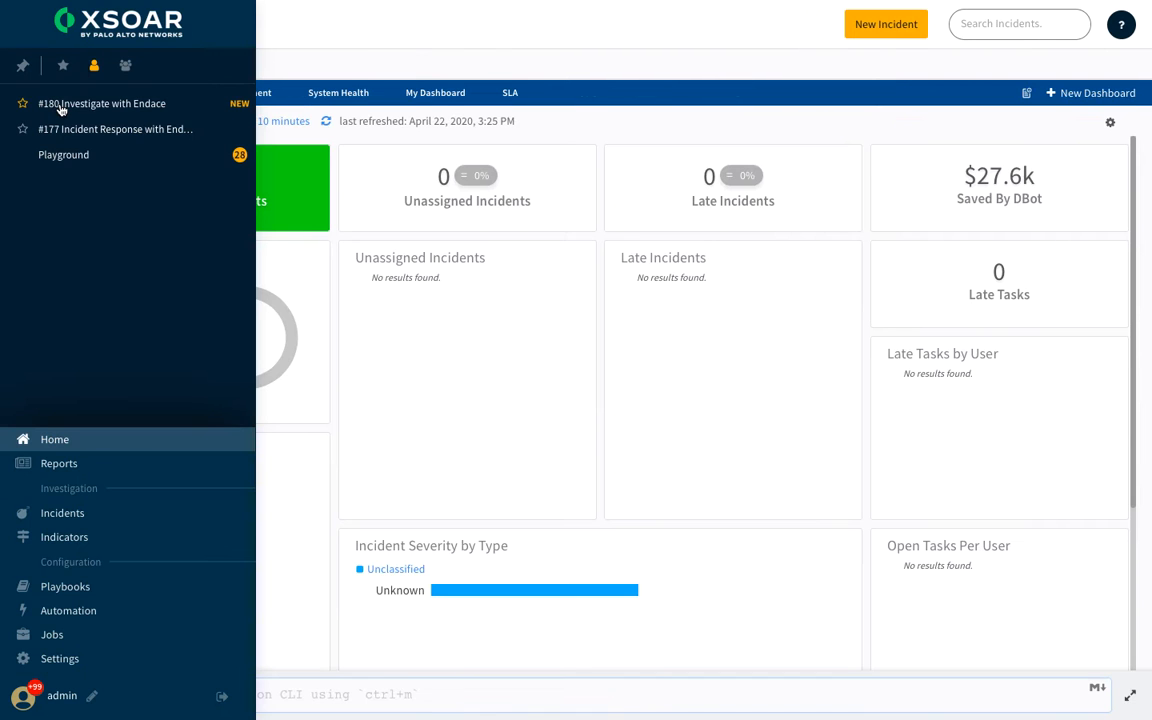
Open incident #180 and scroll through every Endace Search Archive and Download playbook task
{"action": "left_click", "coordinate": [101, 103]}
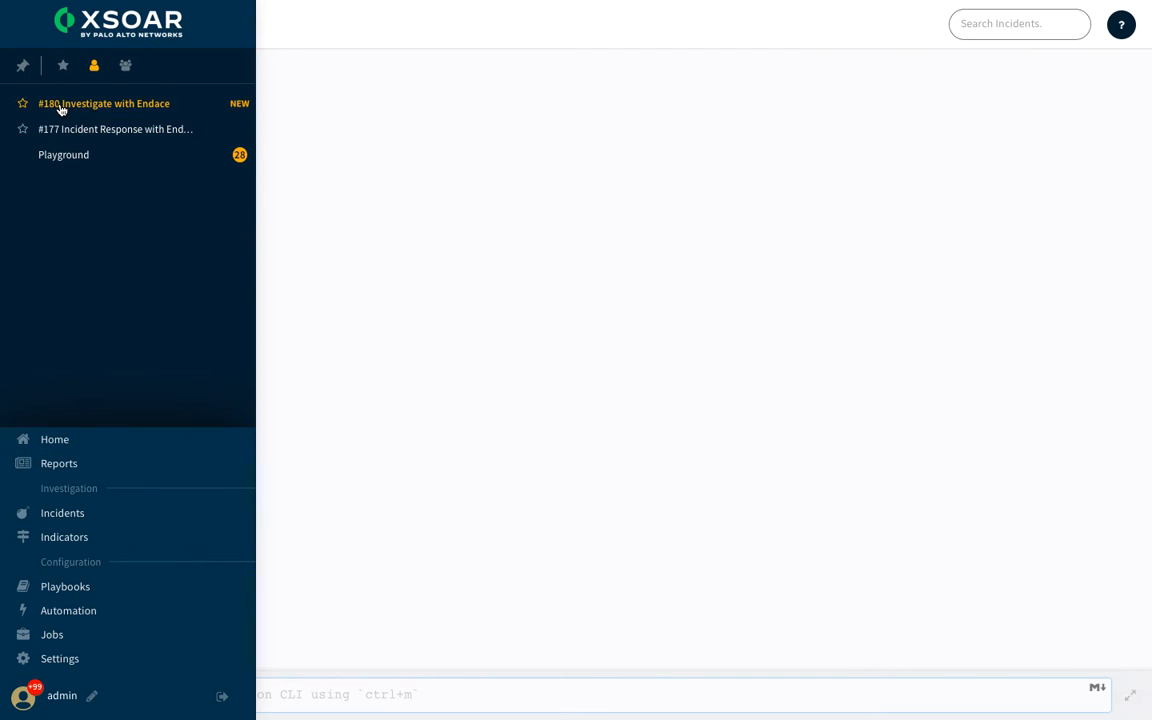
{"action": "left_click", "coordinate": [103, 103]}
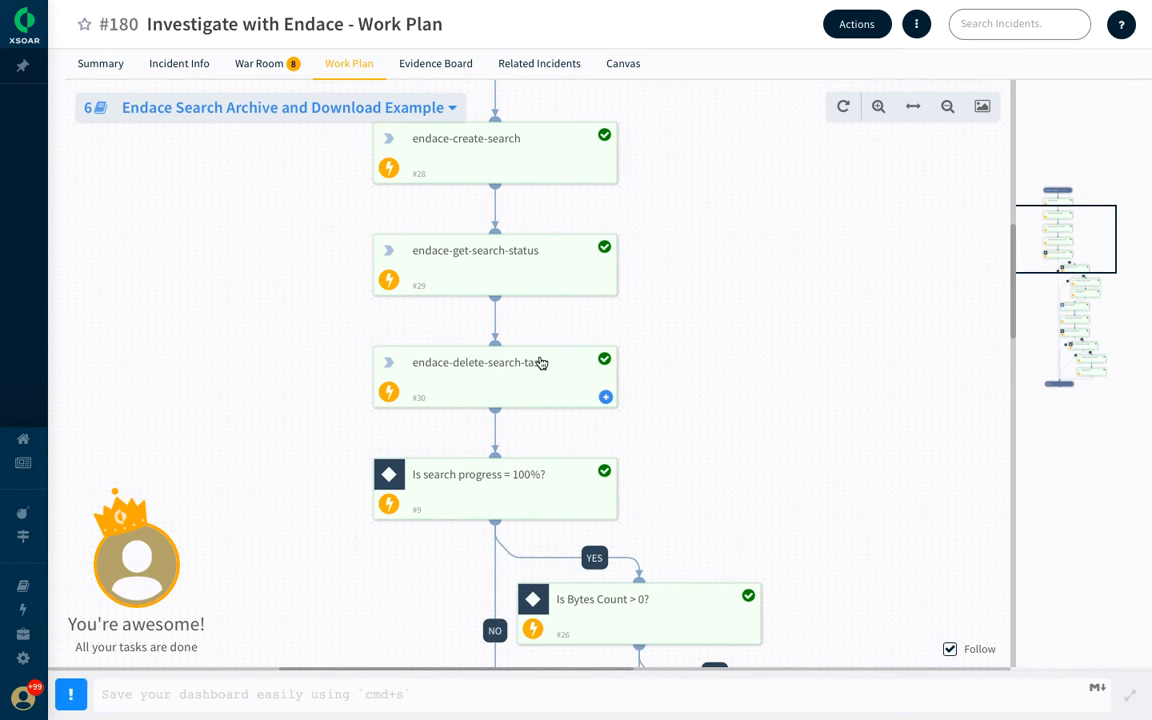
{"action": "scroll", "scroll_direction": "down", "scroll_amount": 3}
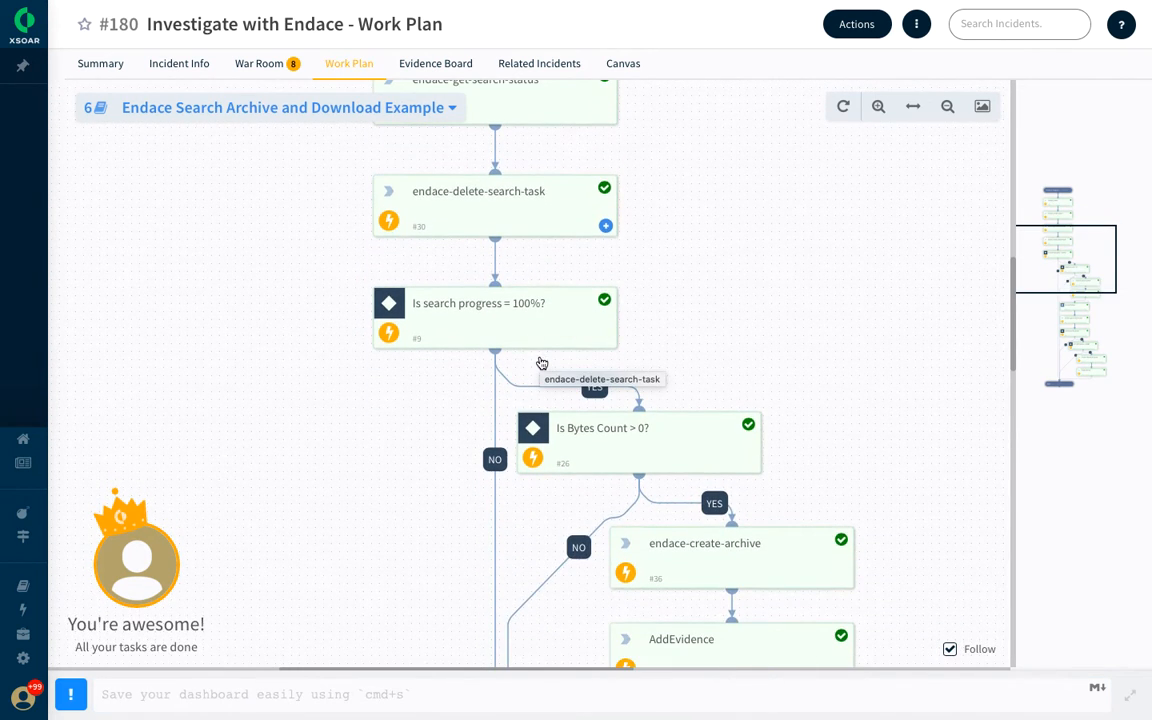
{"action": "mouse_move", "coordinate": [586, 450]}
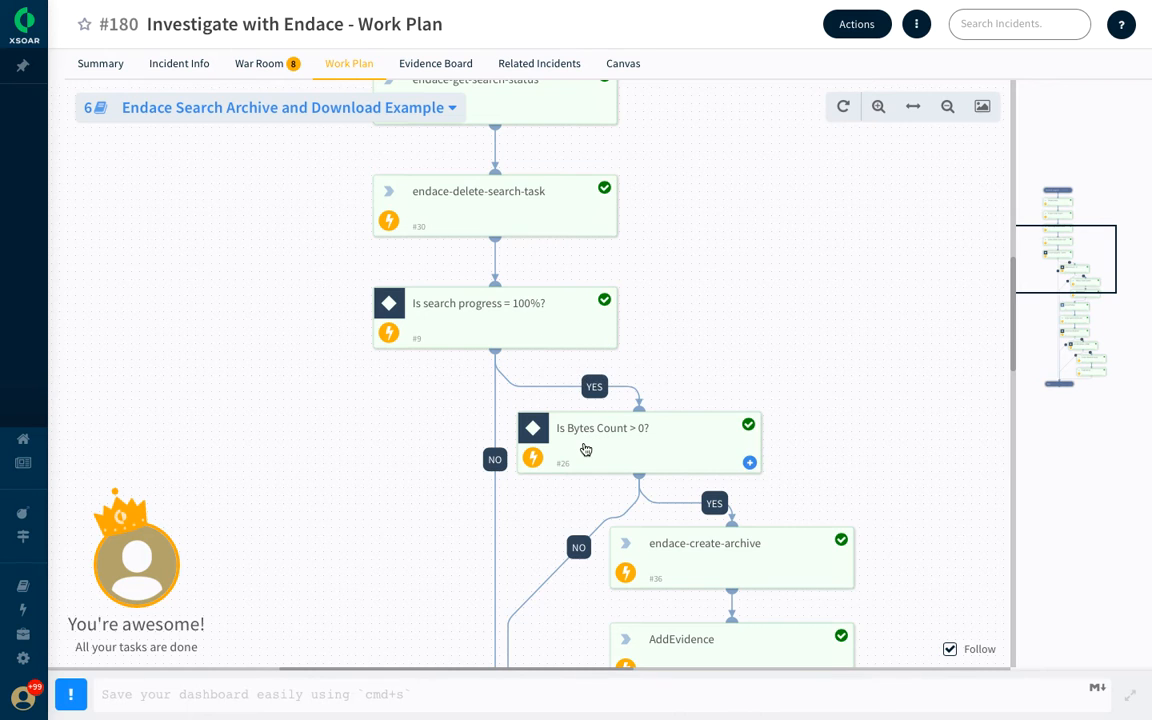
{"action": "scroll", "scroll_direction": "down", "scroll_amount": 3}
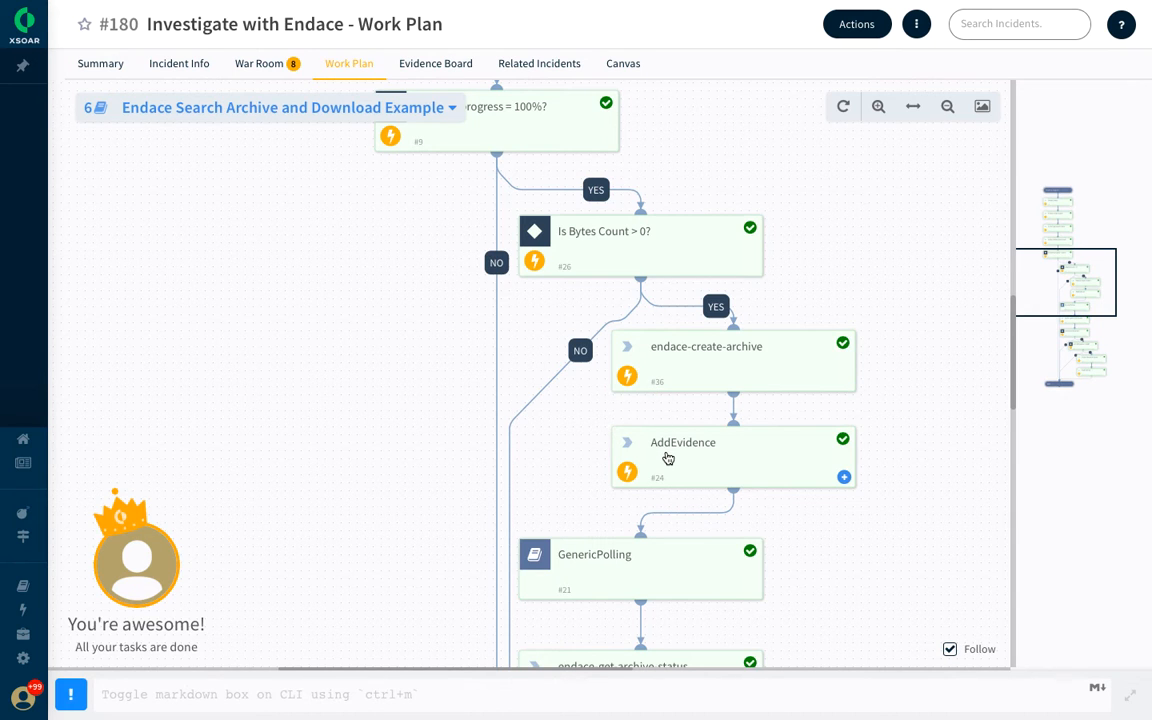
{"action": "scroll", "scroll_direction": "down", "scroll_amount": 3}
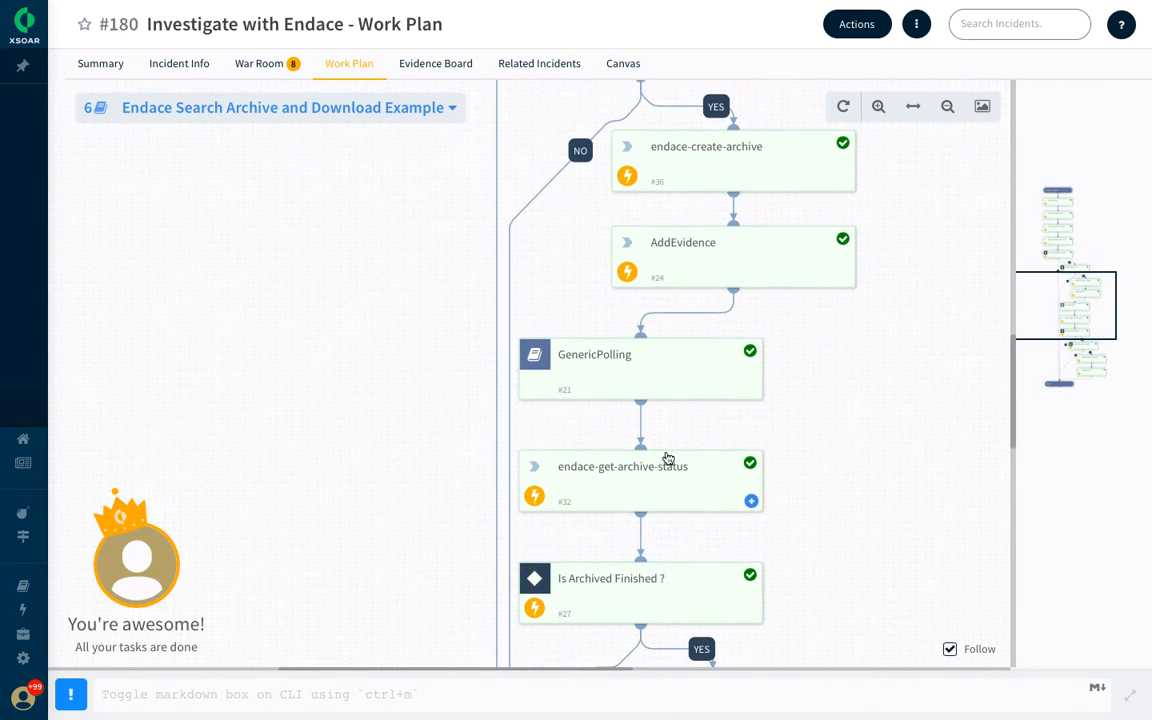
{"action": "scroll", "scroll_direction": "down", "scroll_amount": 3}
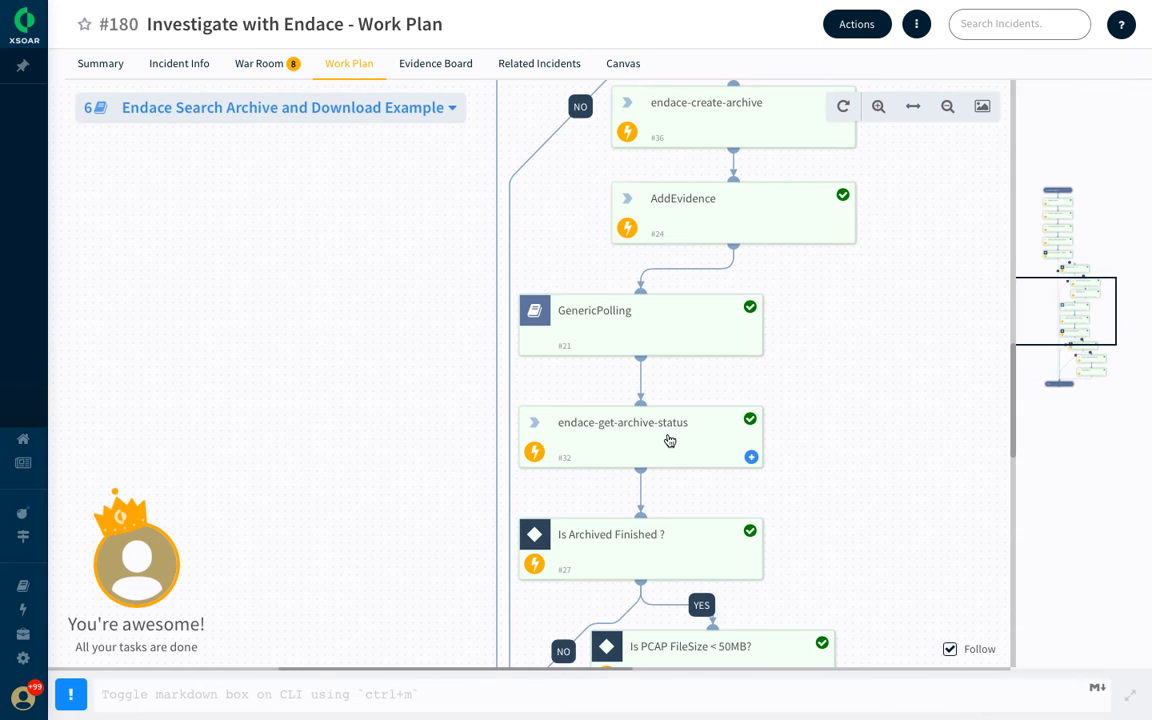
{"action": "mouse_move", "coordinate": [670, 545]}
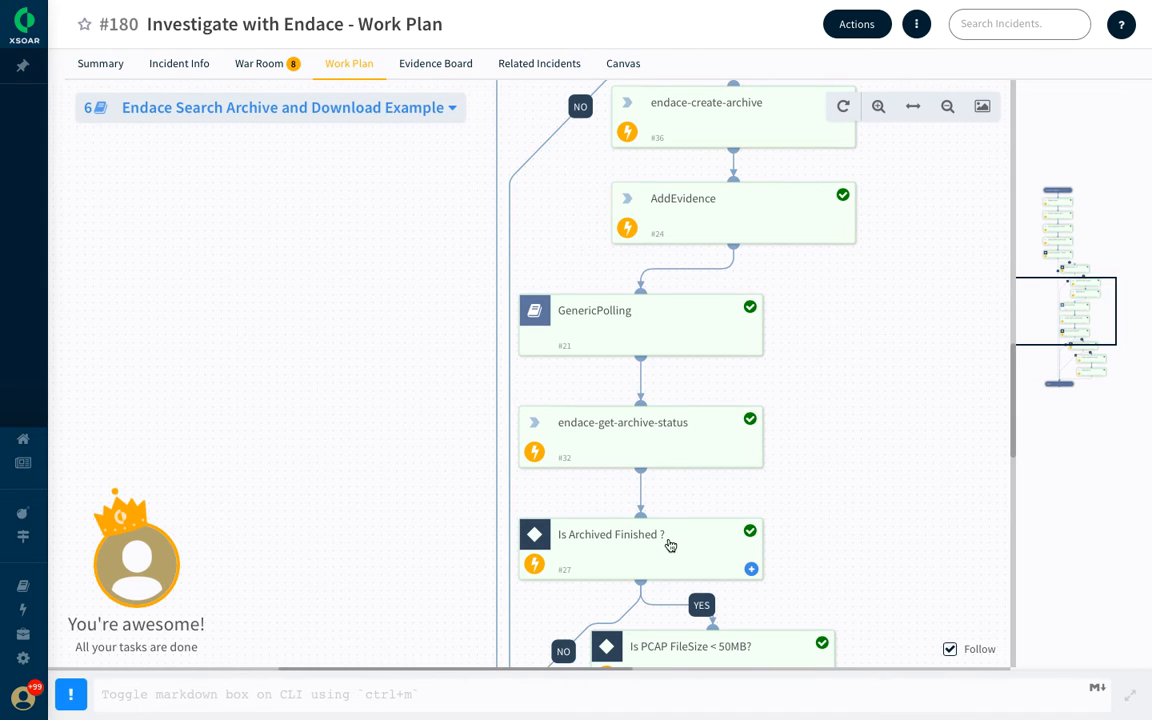
{"action": "scroll", "scroll_direction": "down", "scroll_amount": 3}
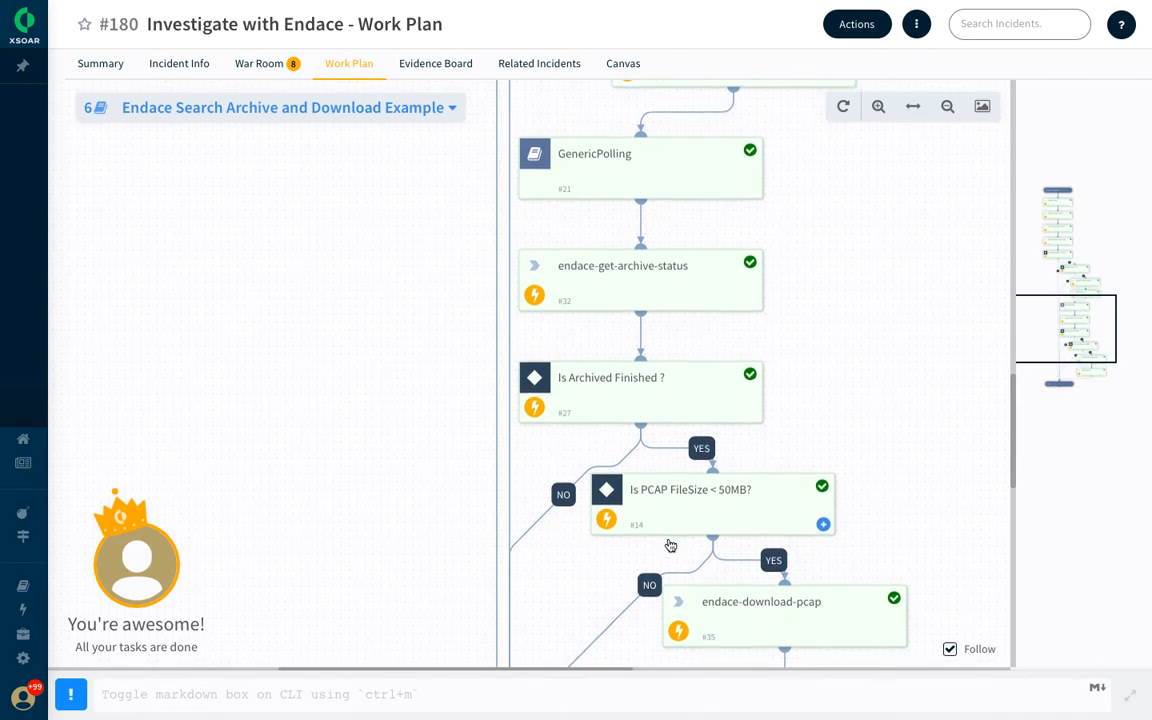
{"action": "scroll", "scroll_direction": "down", "scroll_amount": 3}
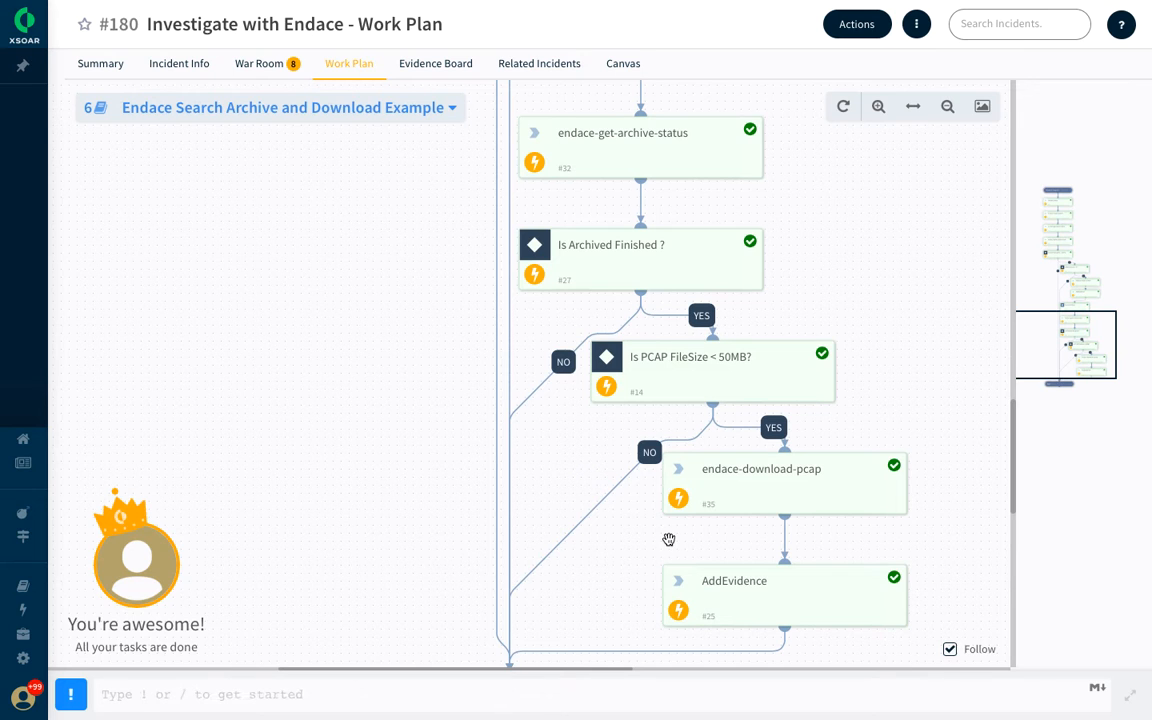
{"action": "scroll", "scroll_direction": "down", "scroll_amount": 3}
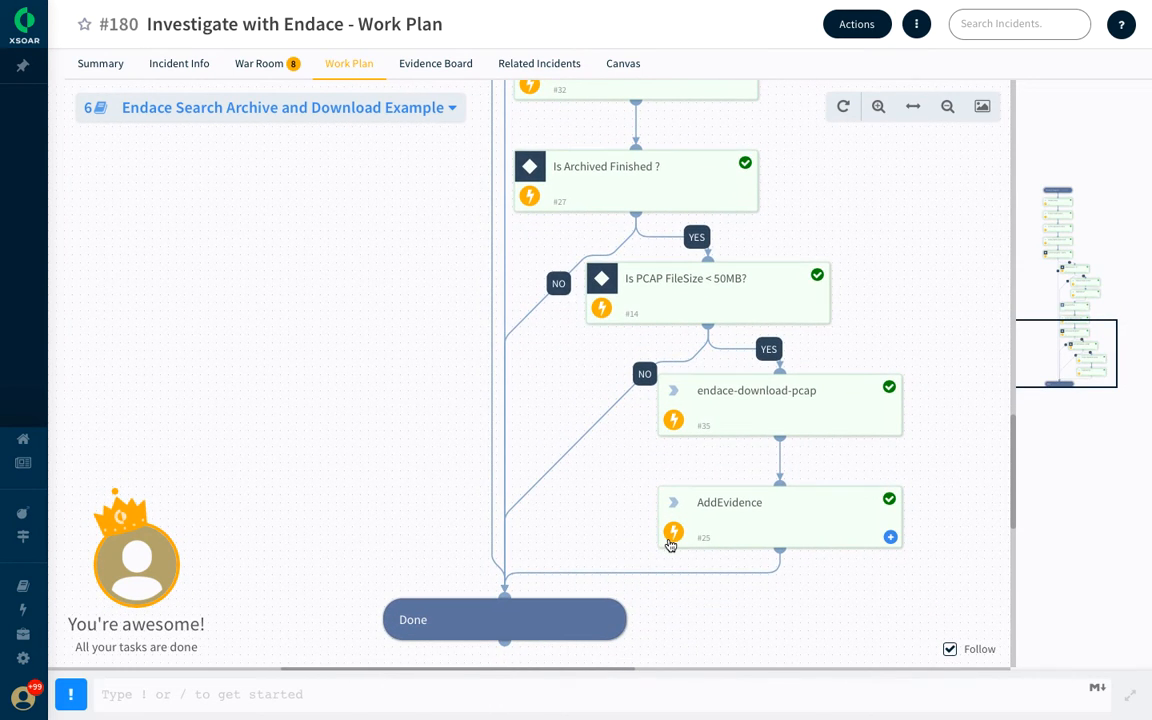
{"action": "mouse_move", "coordinate": [673, 531]}
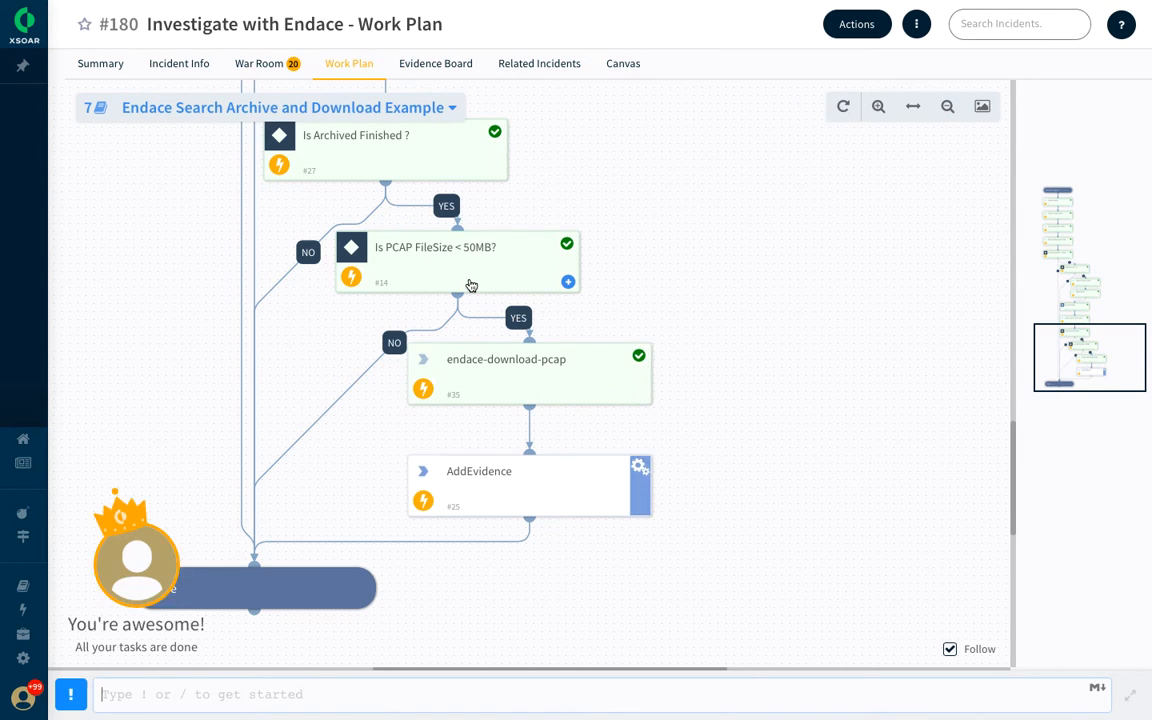
{"action": "scroll", "scroll_direction": "down", "scroll_amount": 3}
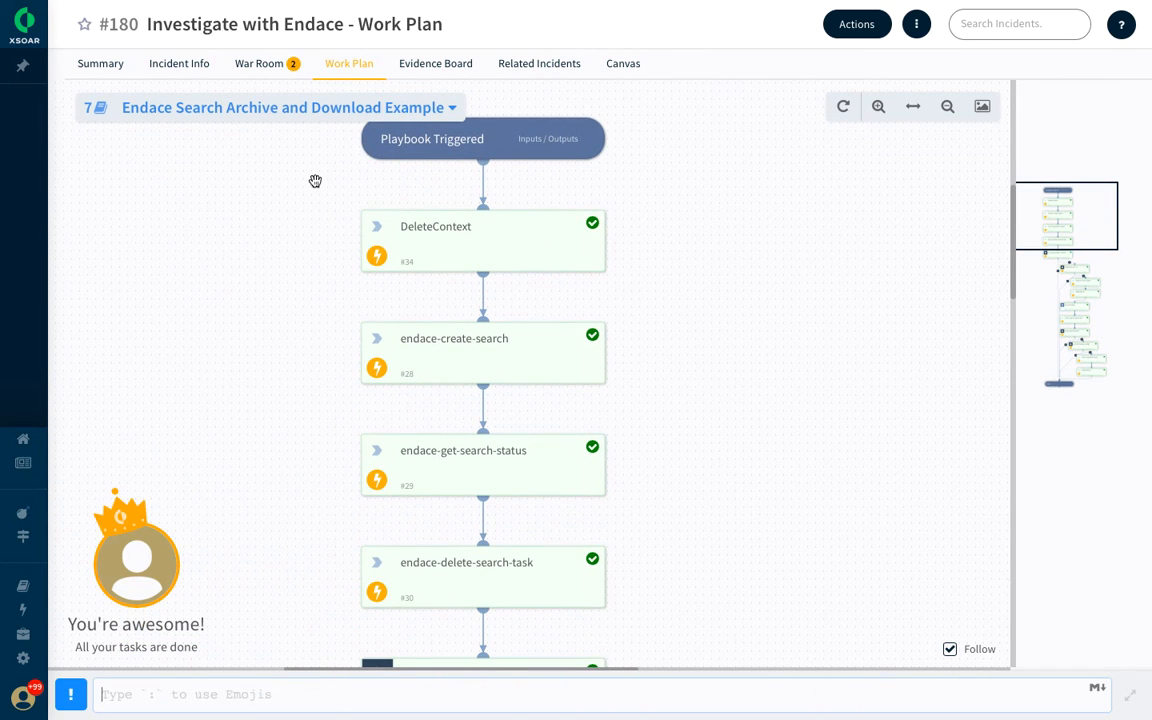
{"action": "mouse_move", "coordinate": [83, 341]}
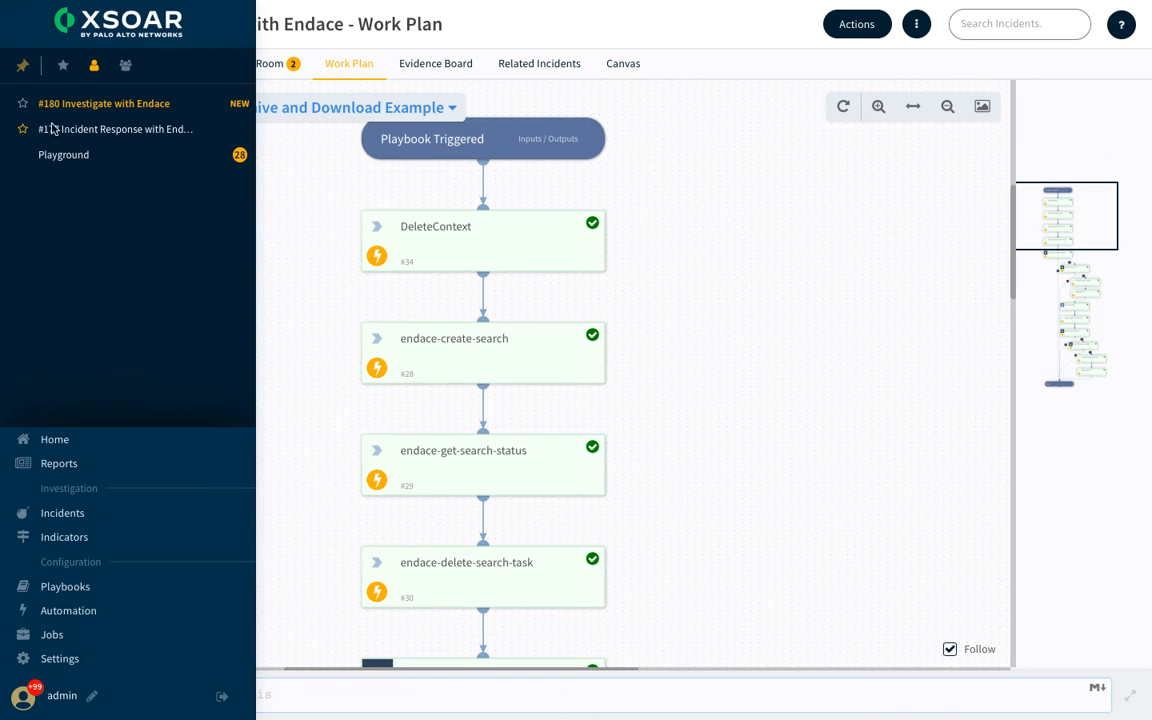
Go Home to My Dashboard showing 2 incidents and active incidents by type
{"action": "left_click", "coordinate": [54, 439]}
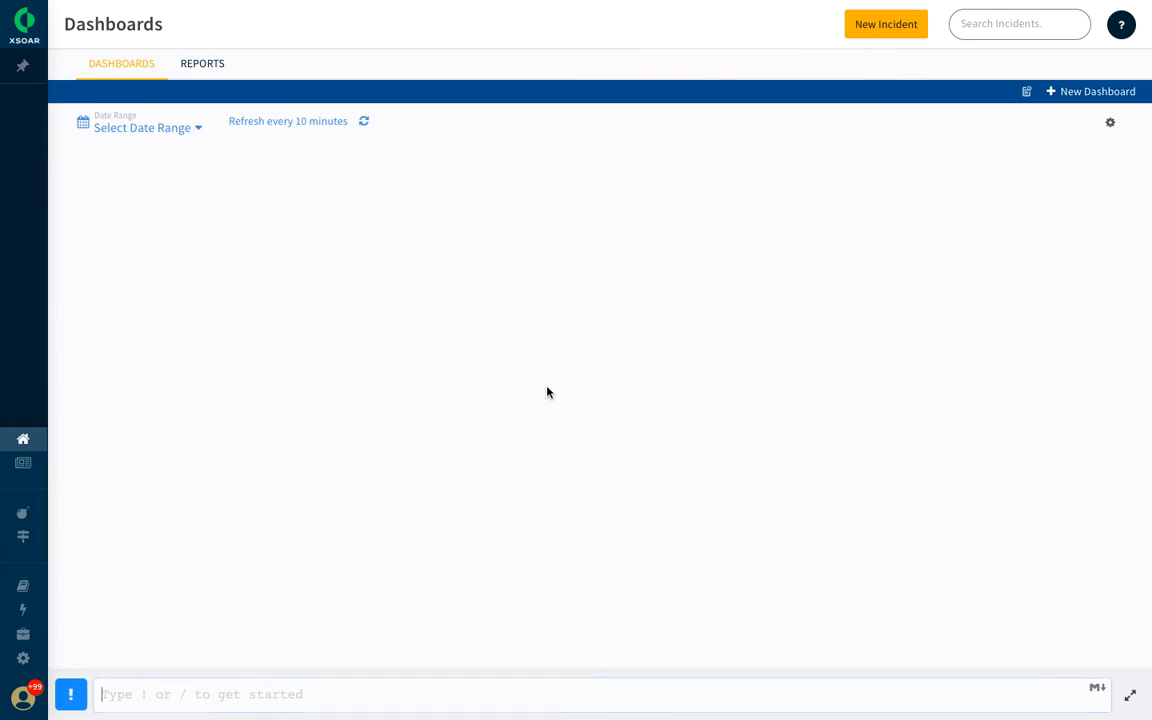
{"action": "left_click", "coordinate": [434, 92]}
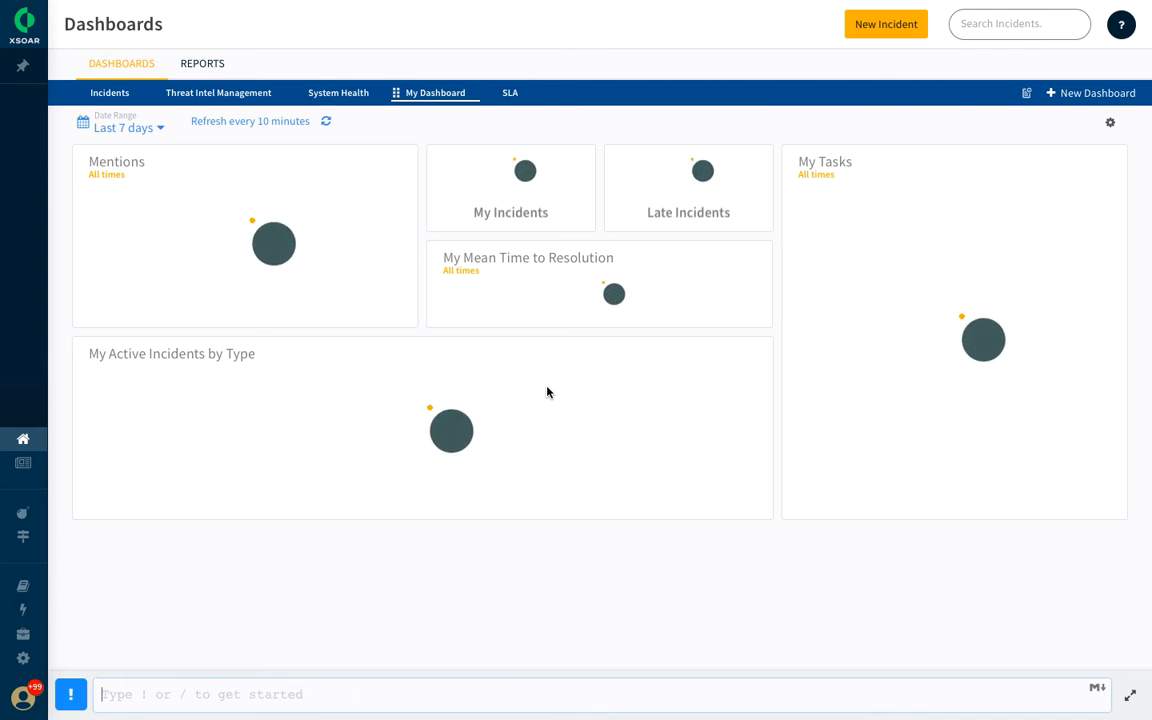
{"action": "left_click", "coordinate": [325, 121]}
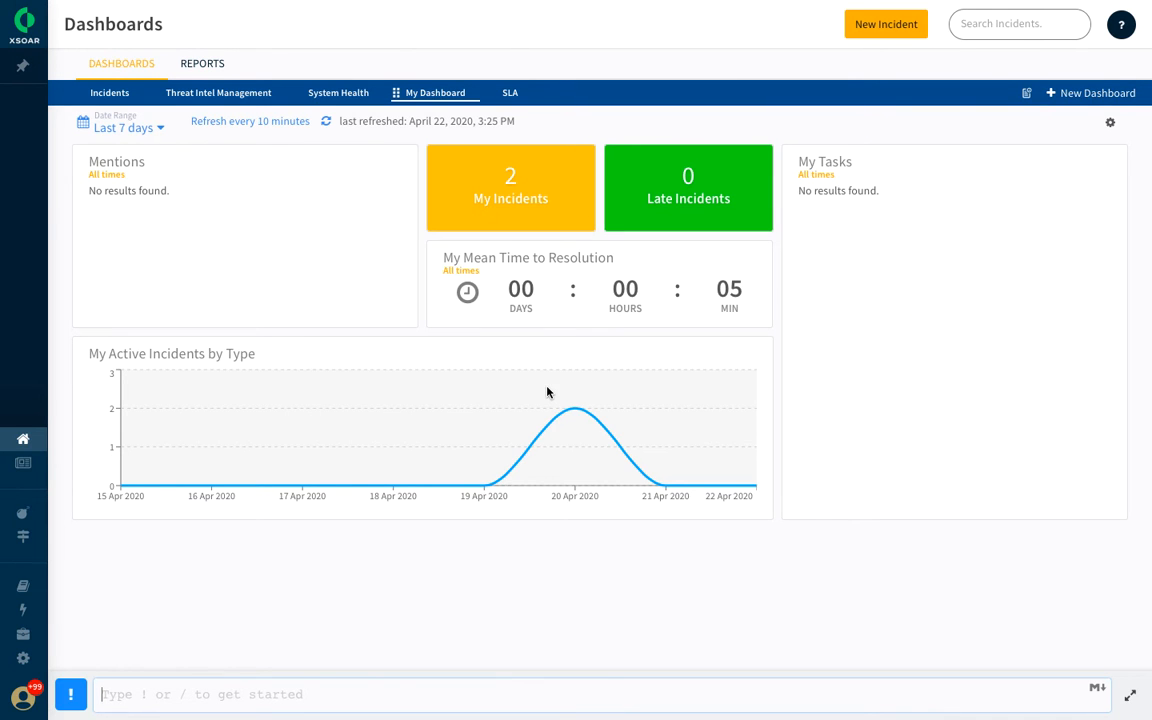
{"action": "mouse_move", "coordinate": [210, 270]}
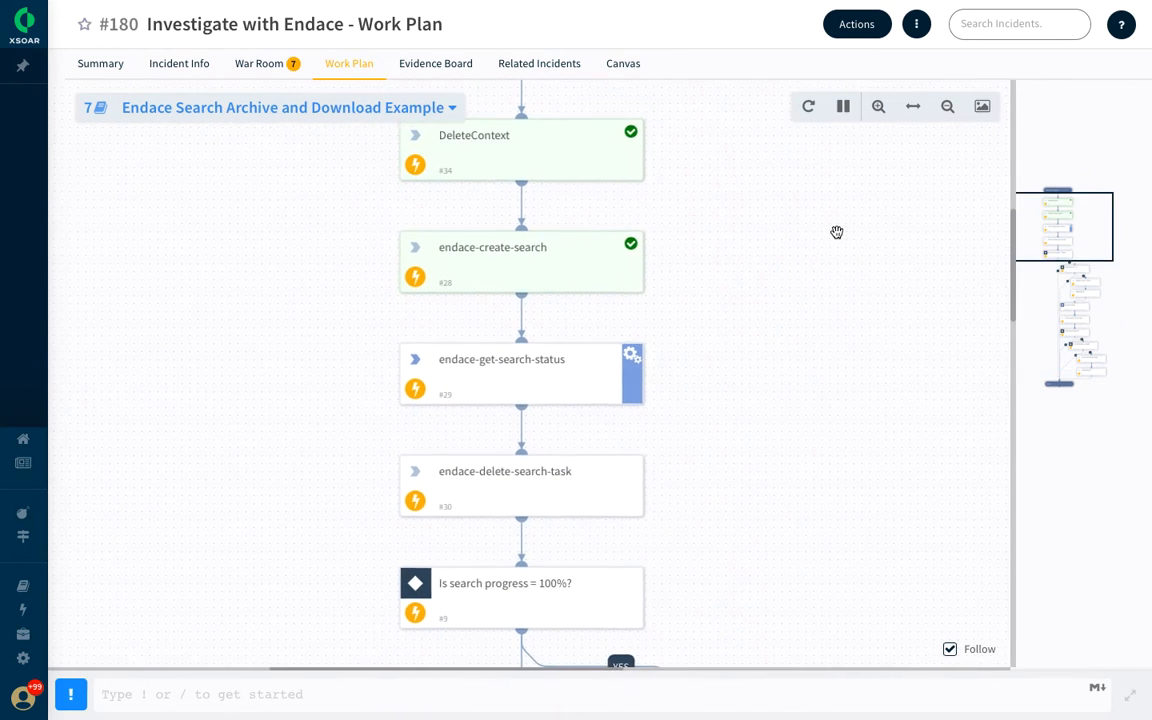
Follow incident #180's rerunning playbook down to endace-download-pcap, then view the Evidence Board
{"action": "scroll", "scroll_direction": "down", "scroll_amount": 3}
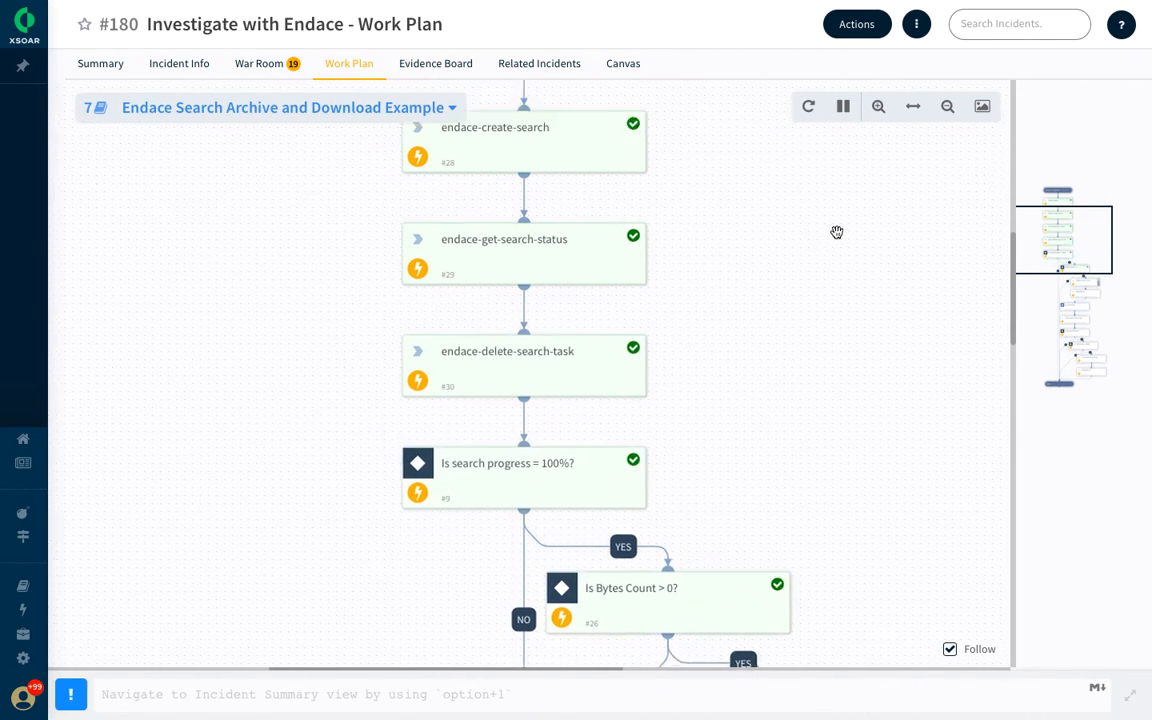
{"action": "scroll", "scroll_direction": "down", "scroll_amount": 3}
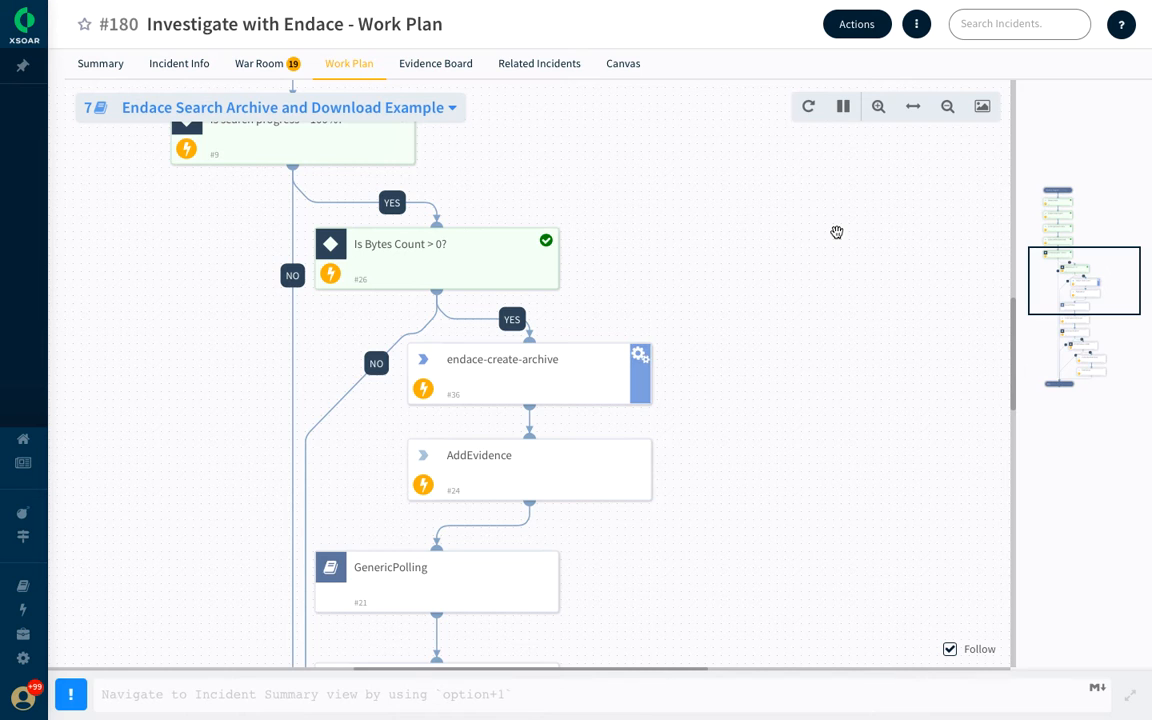
{"action": "scroll", "scroll_direction": "down", "scroll_amount": 3}
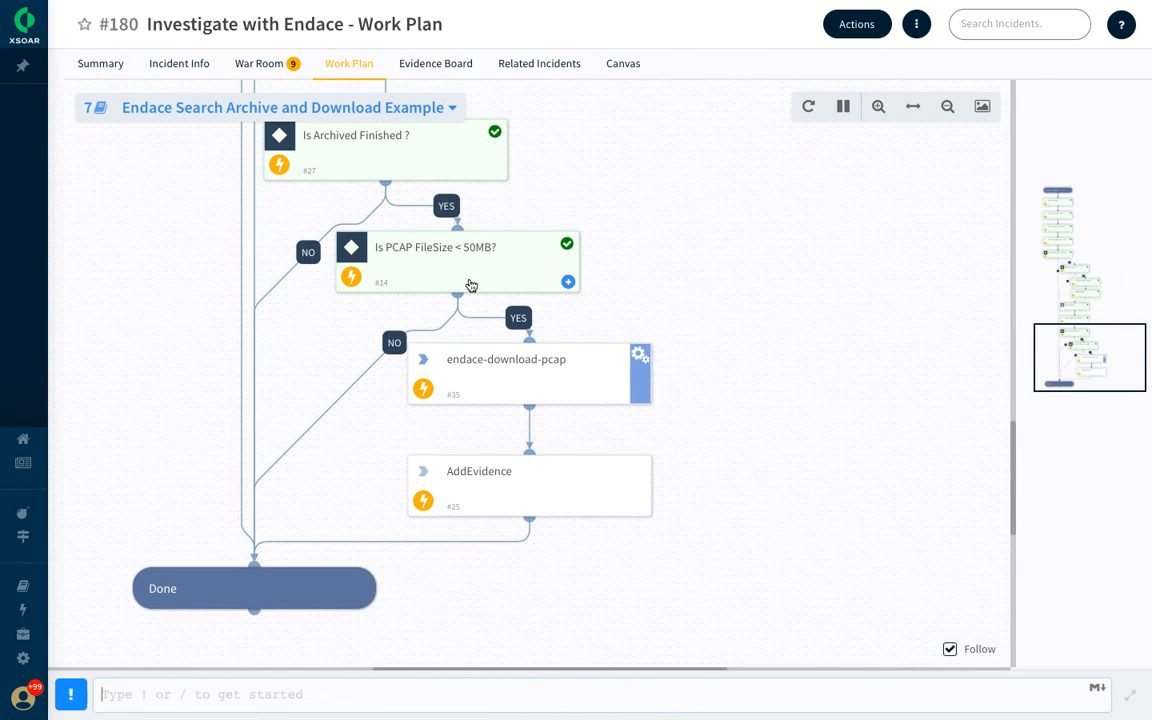
{"action": "left_click", "coordinate": [419, 63]}
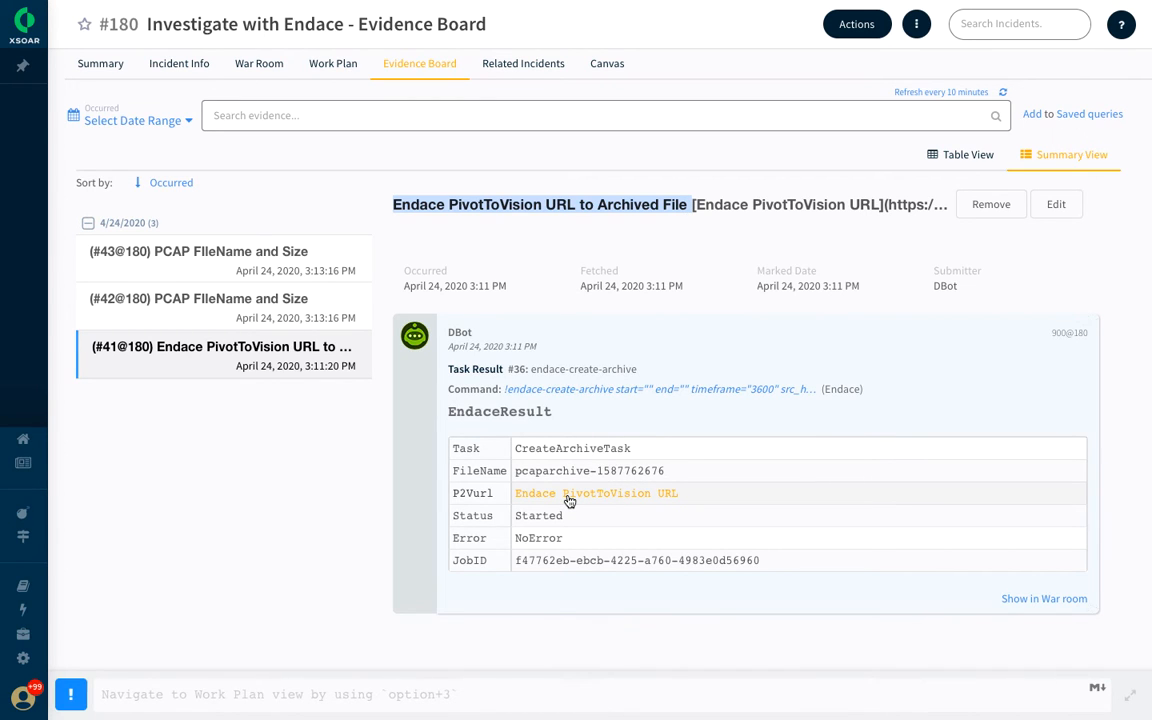
{"action": "left_click", "coordinate": [596, 493]}
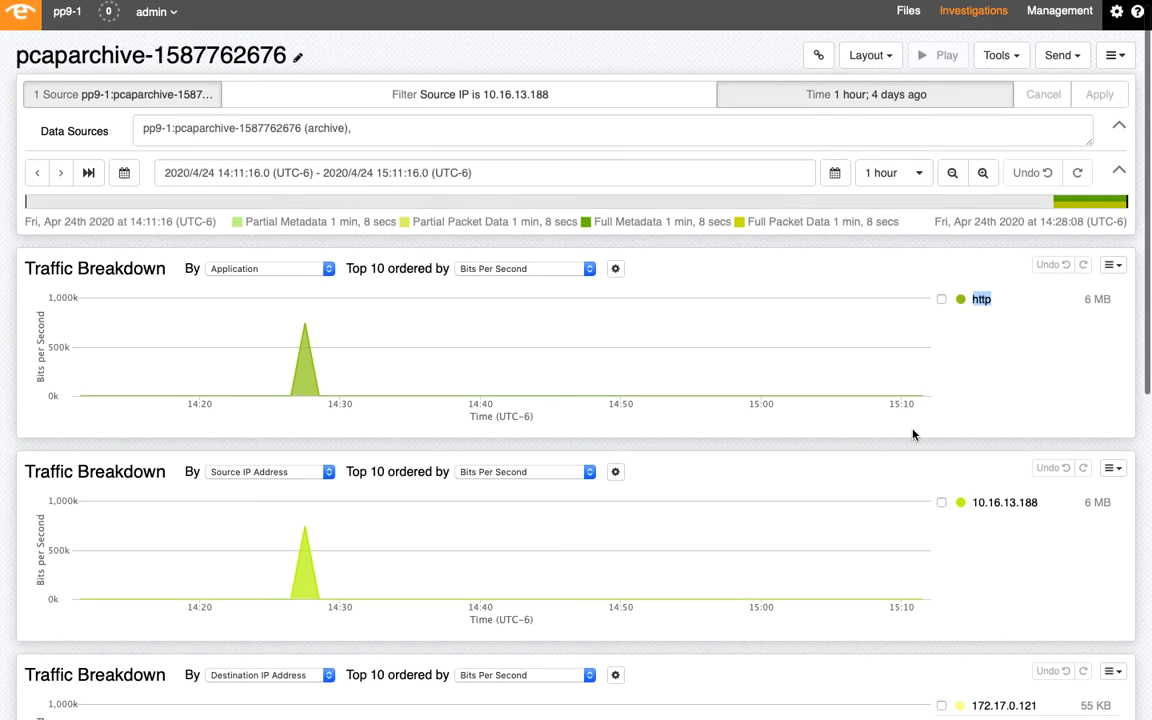
Filter EndaceVision traffic on 10.16.13.188 in either direction
{"action": "scroll", "scroll_direction": "down", "scroll_amount": 3}
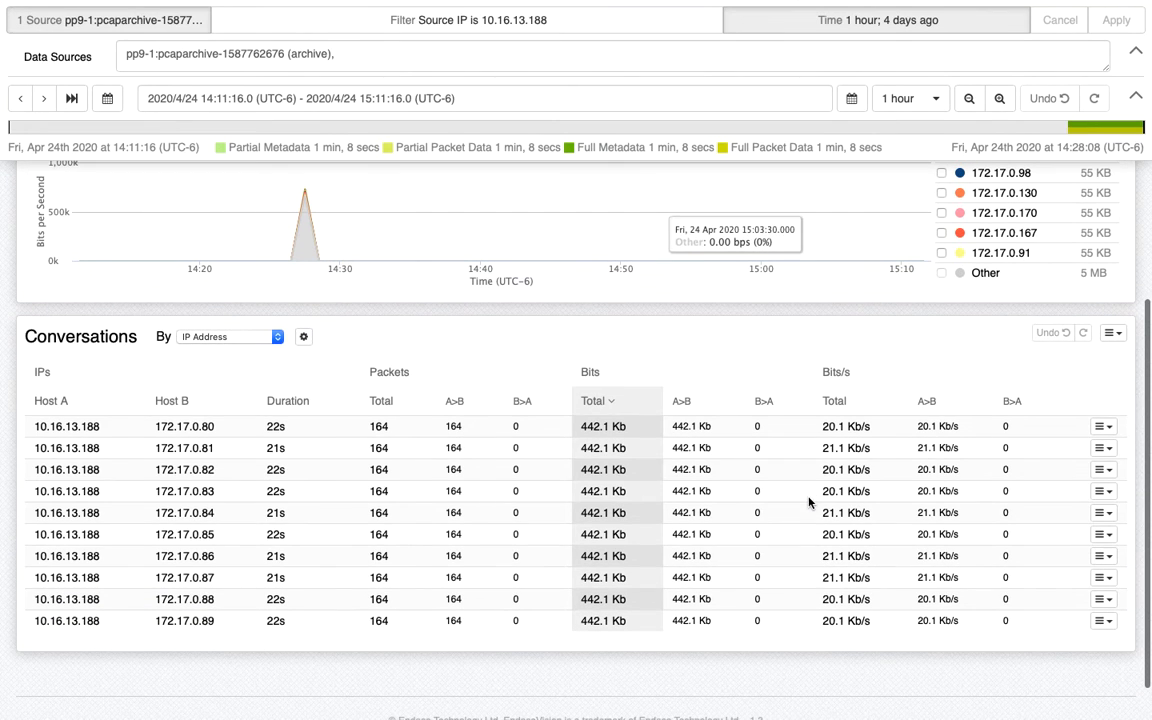
{"action": "mouse_move", "coordinate": [127, 357]}
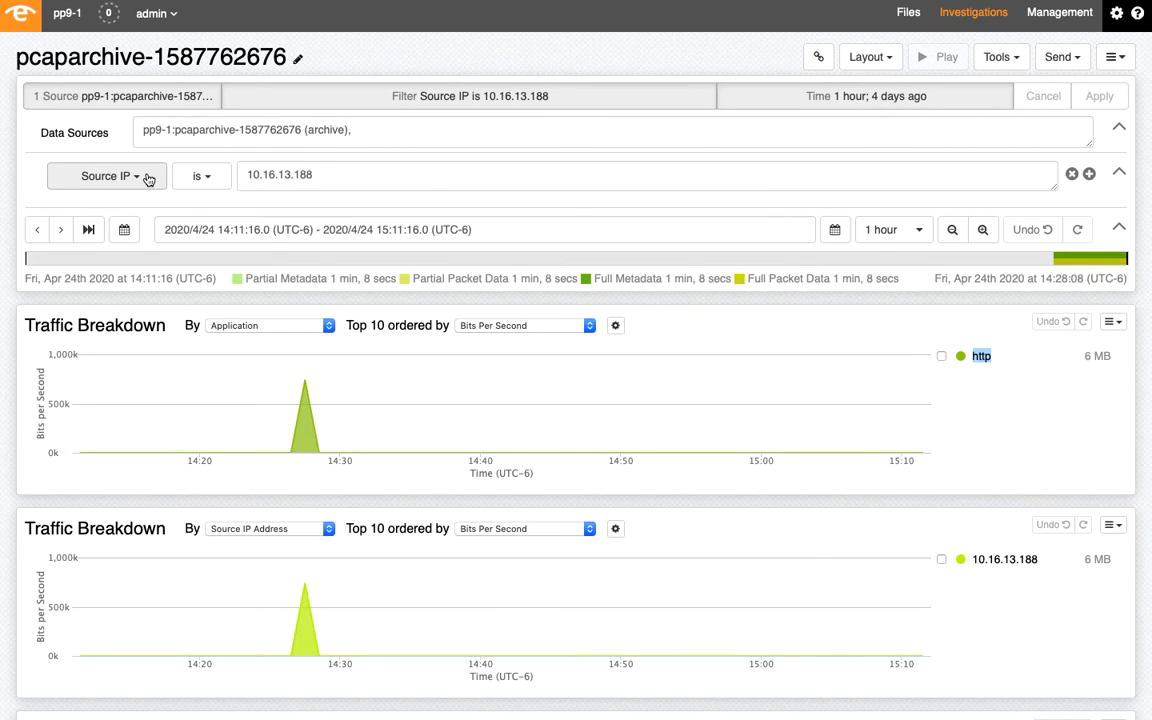
{"action": "left_click", "coordinate": [107, 175]}
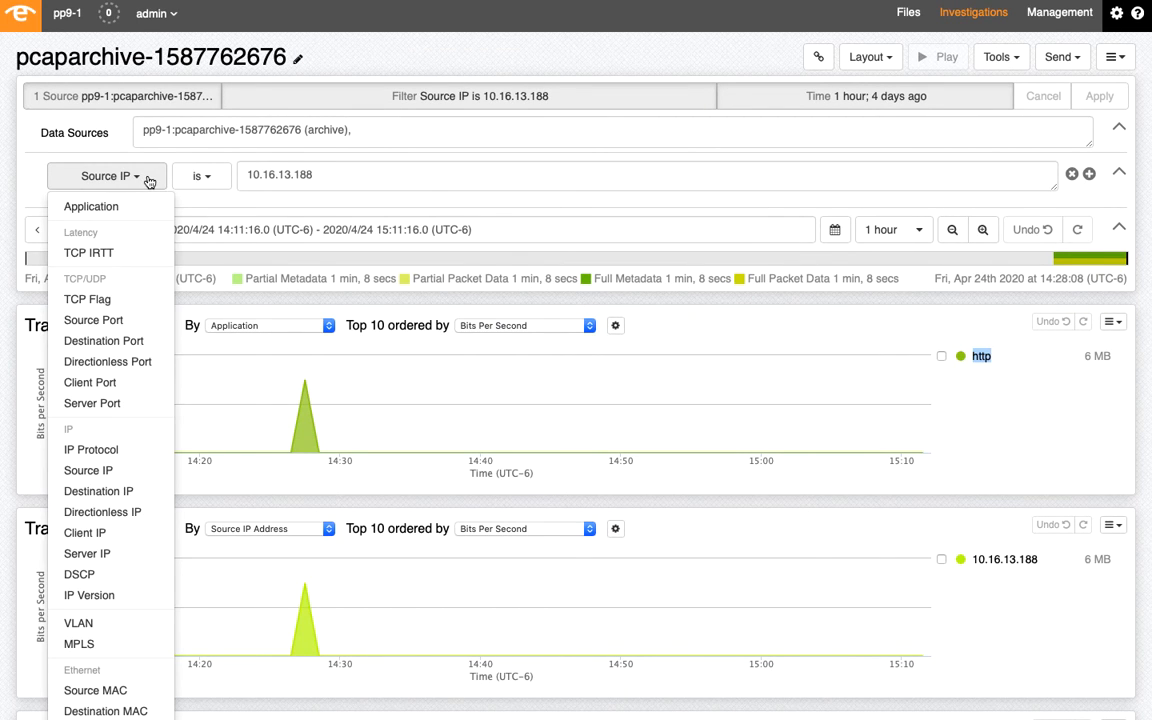
{"action": "mouse_move", "coordinate": [102, 512]}
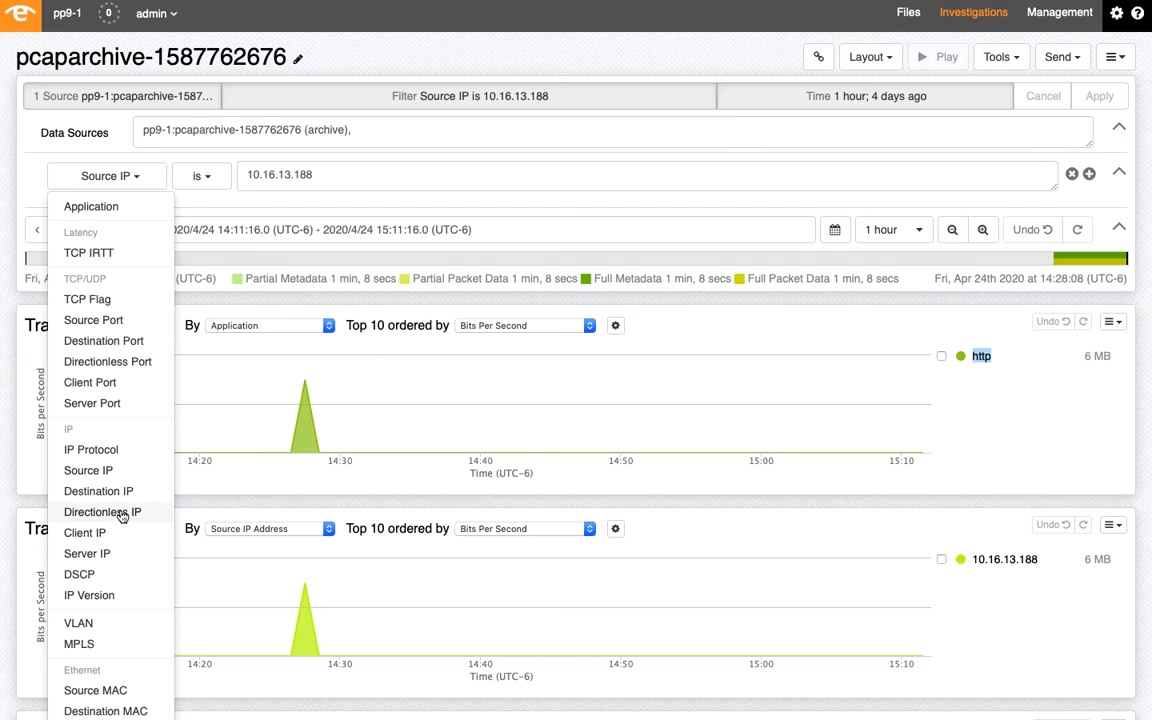
{"action": "left_click", "coordinate": [108, 512]}
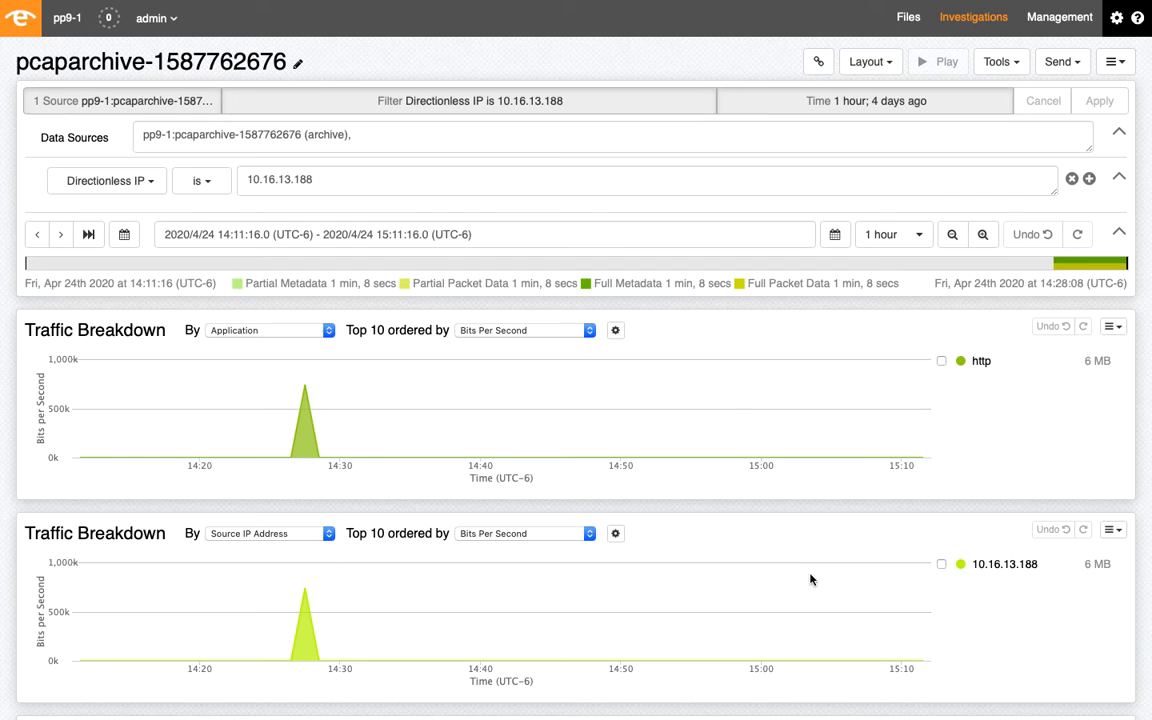
Narrow the time window to the 14:27 spike and hide 172.17.0.172 from the destination breakdown
{"action": "left_click", "coordinate": [889, 234]}
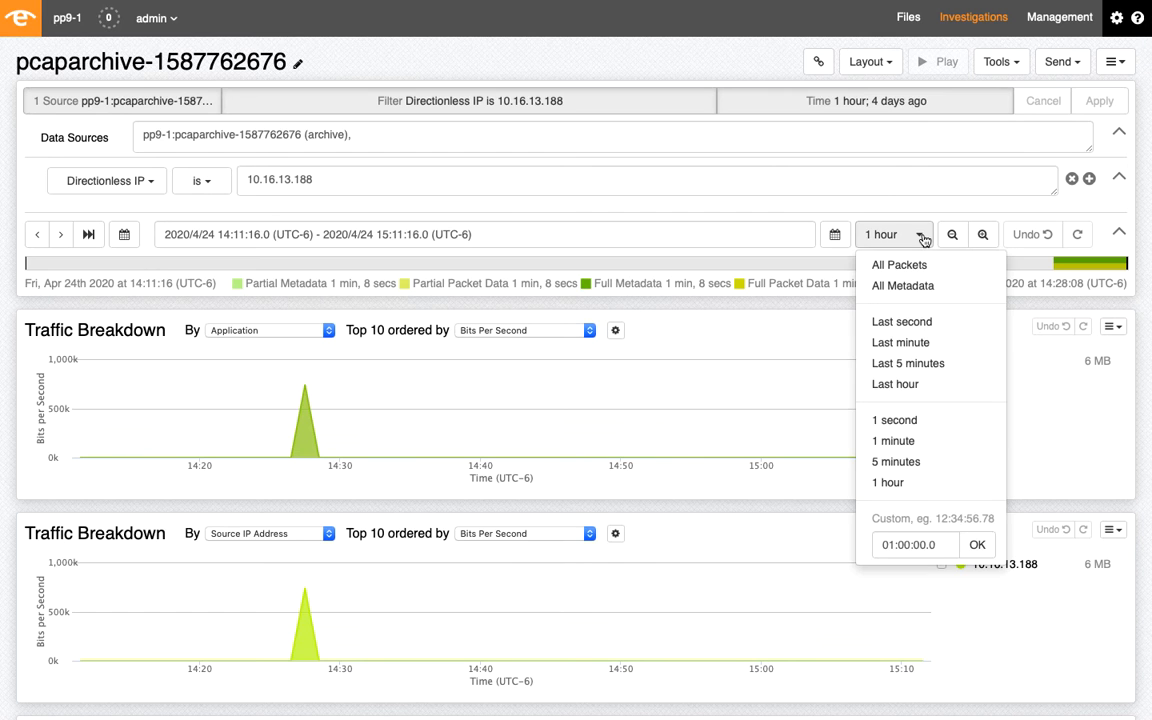
{"action": "mouse_move", "coordinate": [900, 342]}
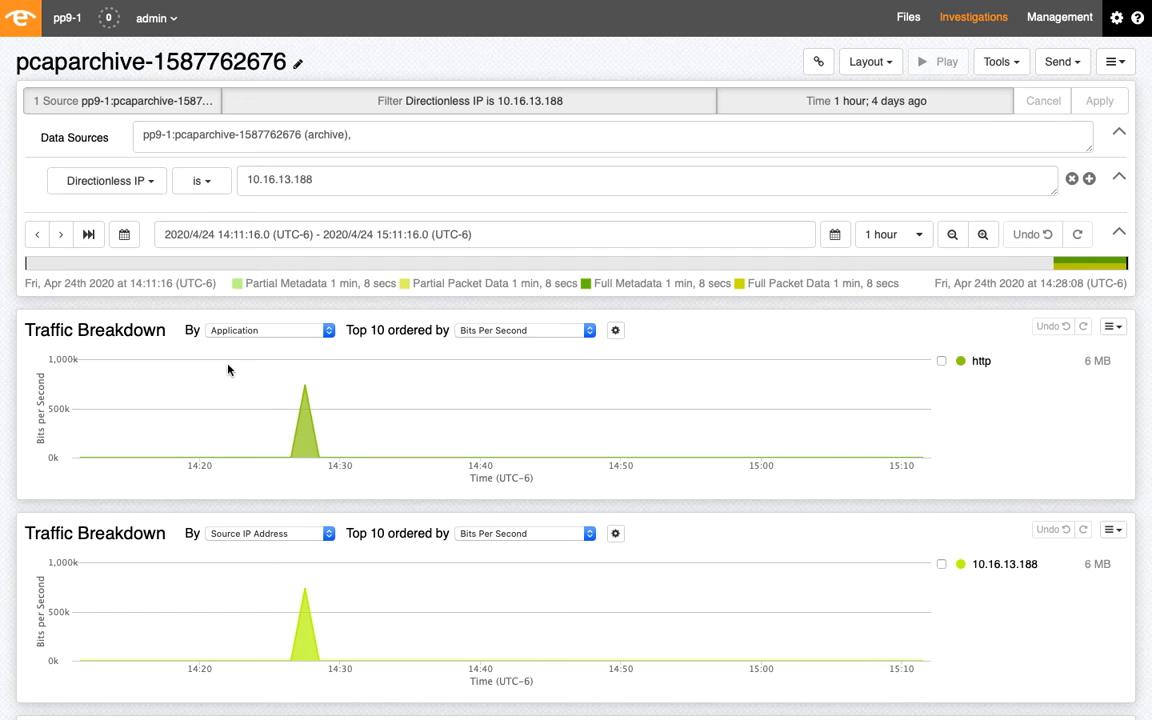
{"action": "mouse_move", "coordinate": [390, 442]}
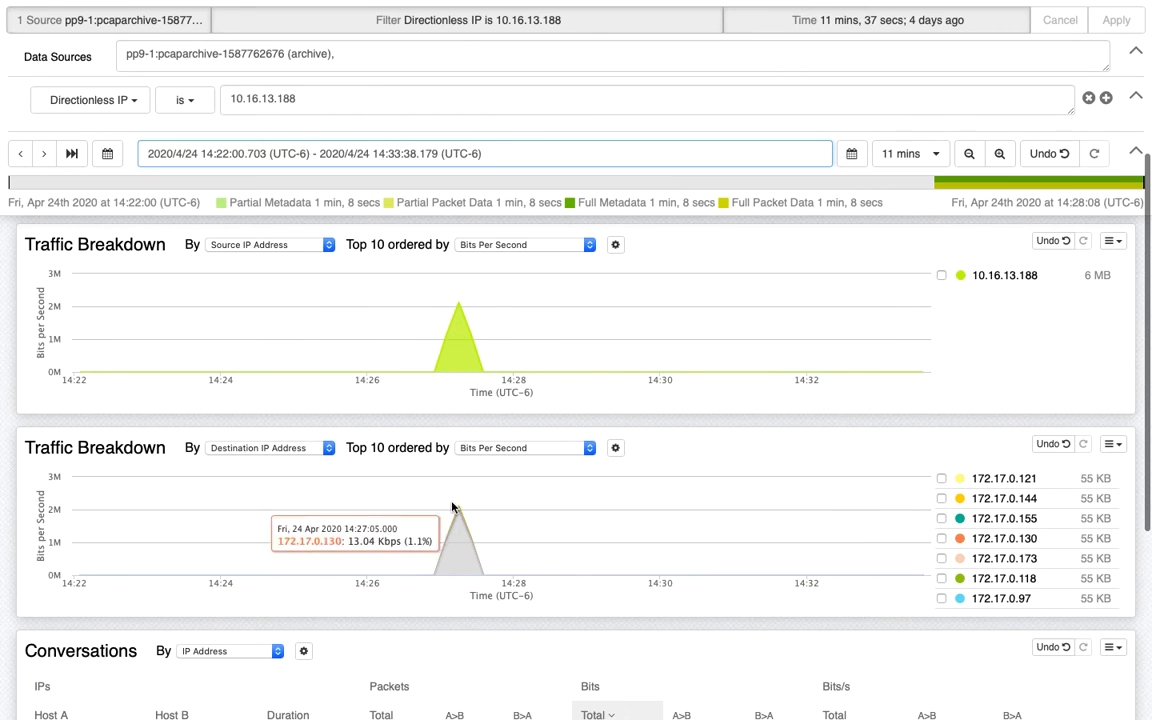
{"action": "mouse_move", "coordinate": [968, 571]}
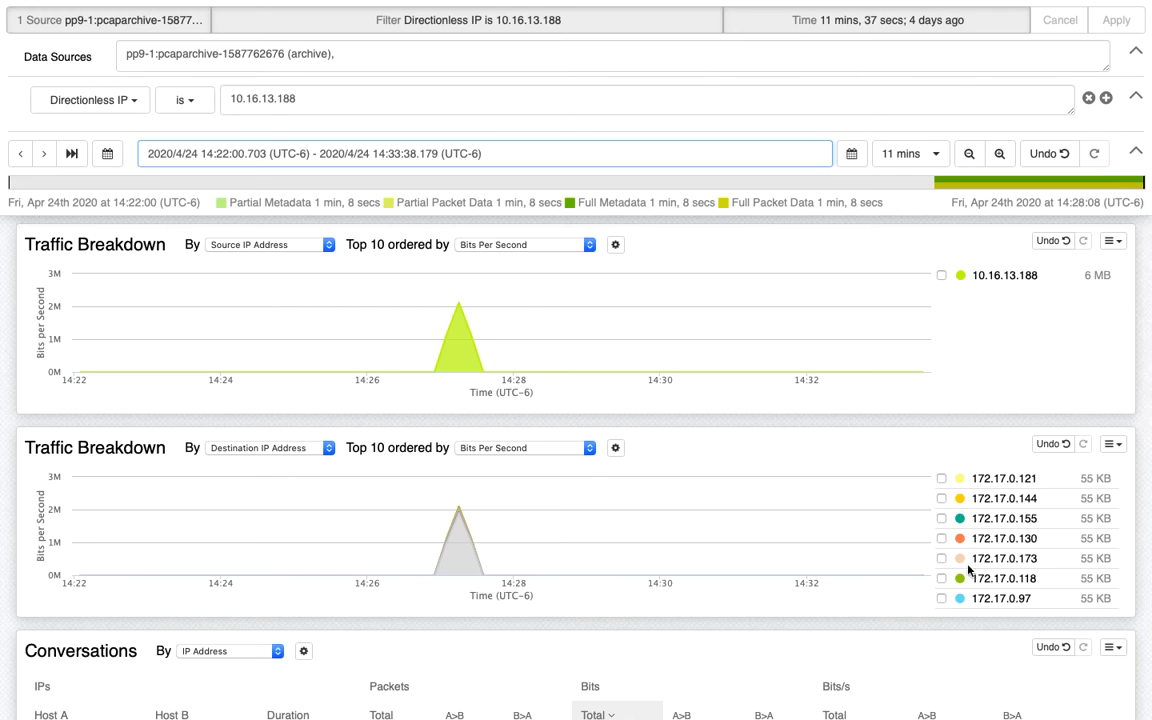
{"action": "scroll", "scroll_direction": "down", "scroll_amount": 3}
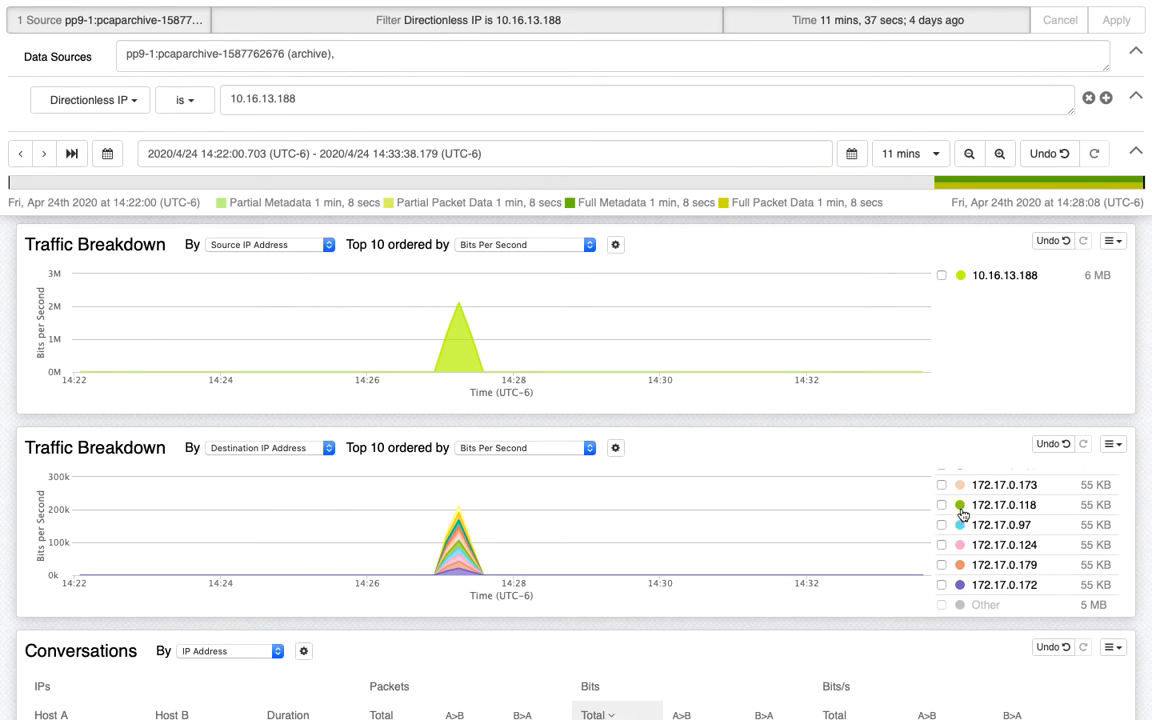
{"action": "mouse_move", "coordinate": [962, 587]}
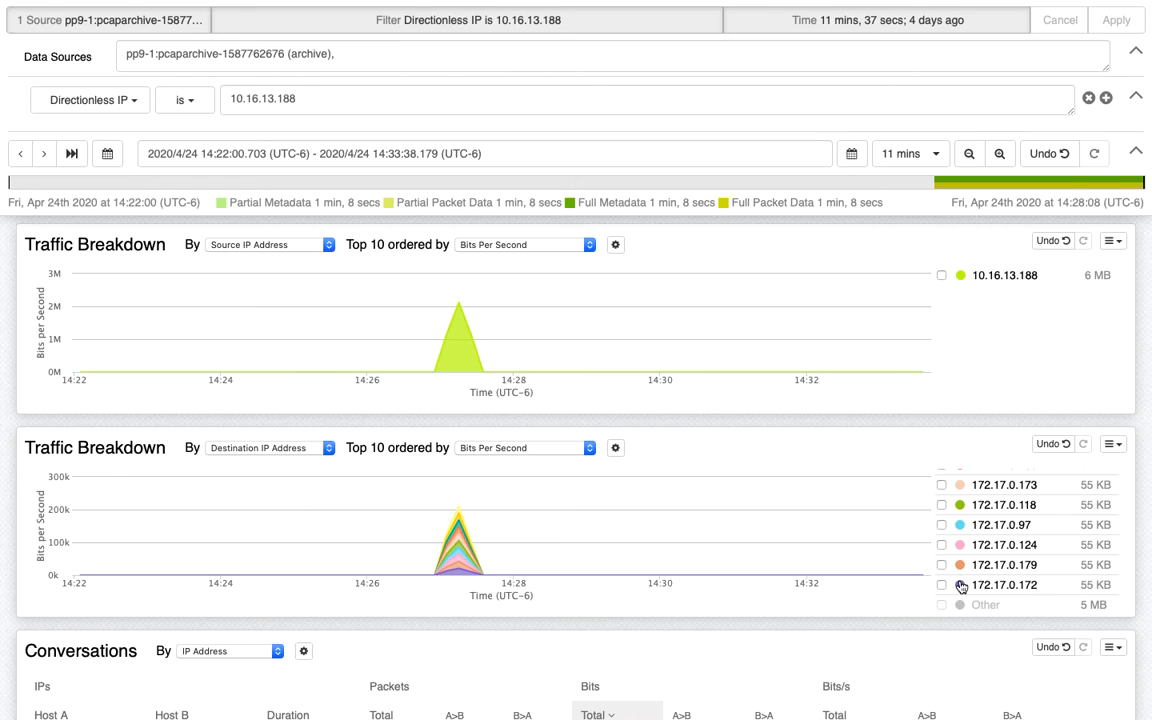
{"action": "left_click", "coordinate": [940, 585]}
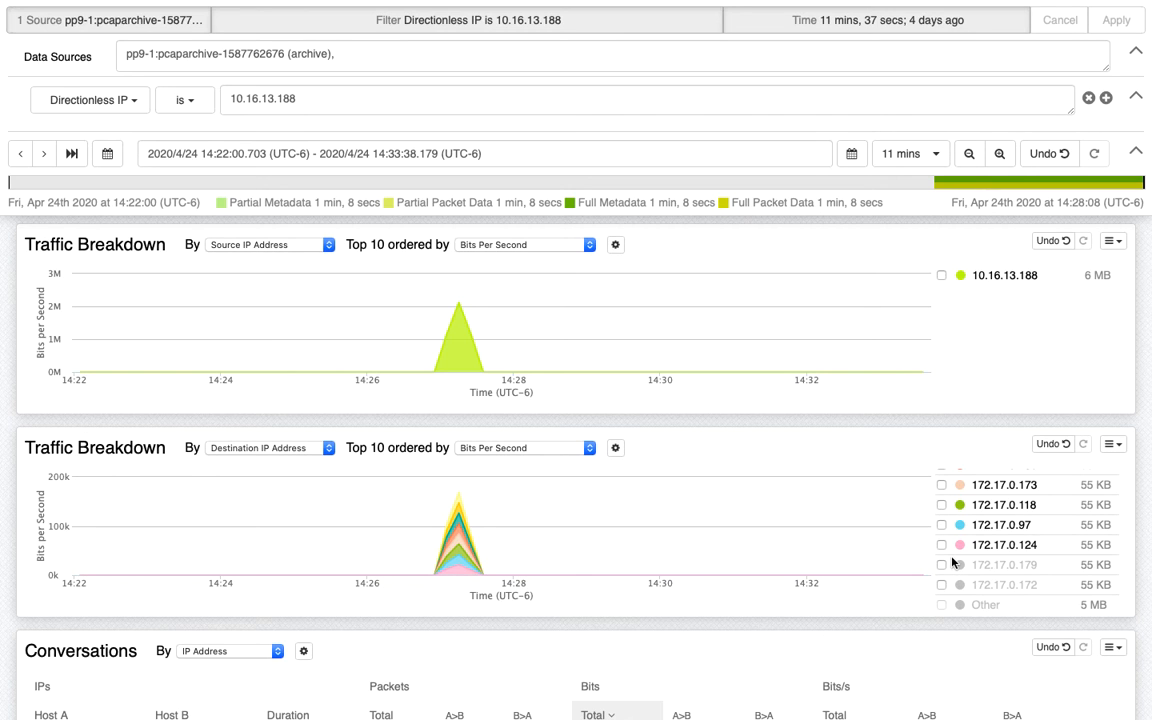
{"action": "mouse_move", "coordinate": [409, 492]}
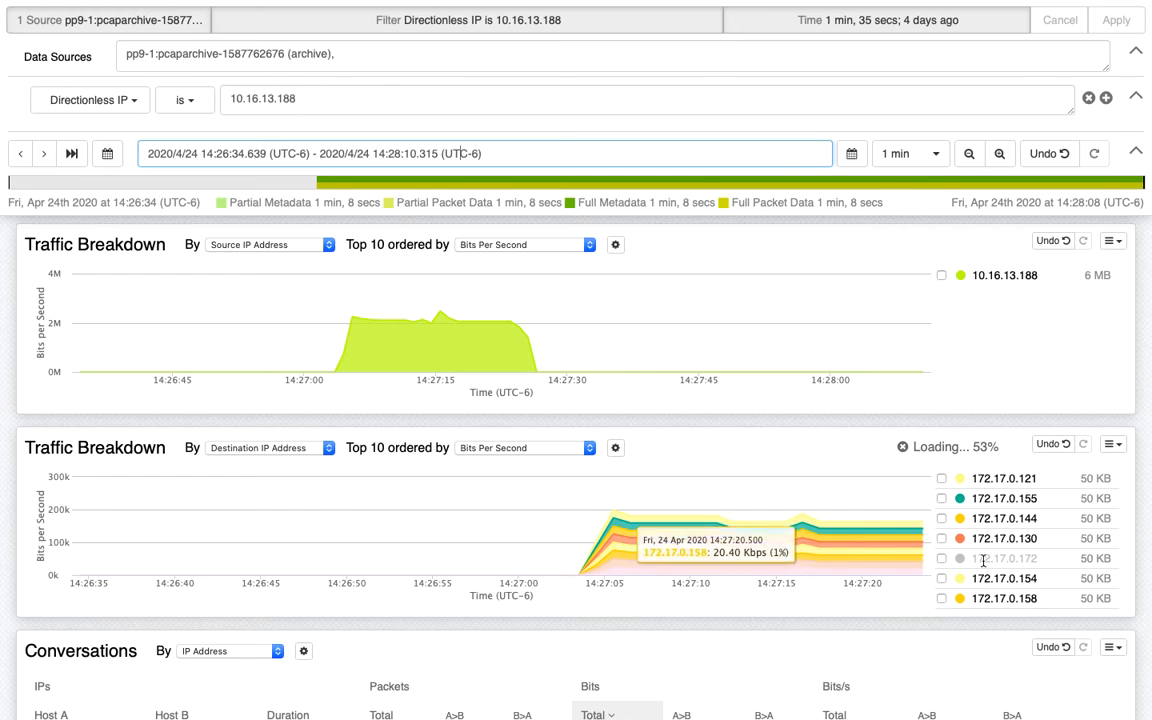
{"action": "scroll", "scroll_direction": "down", "scroll_amount": 3}
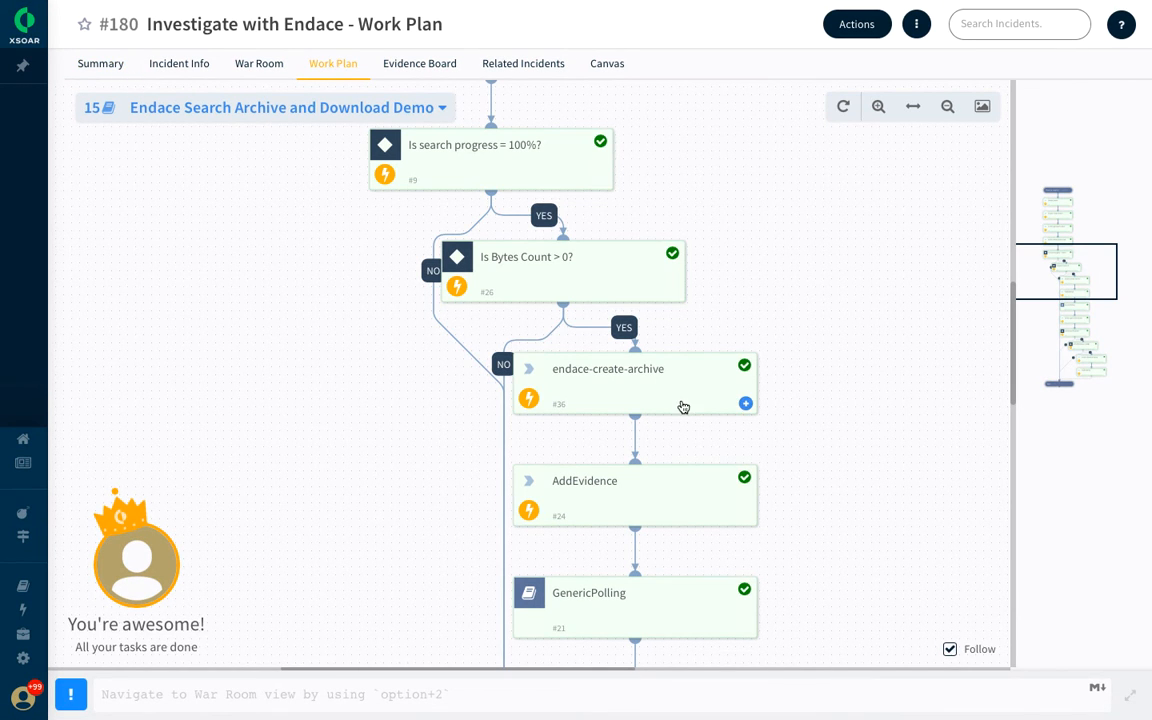
{"action": "mouse_move", "coordinate": [631, 384]}
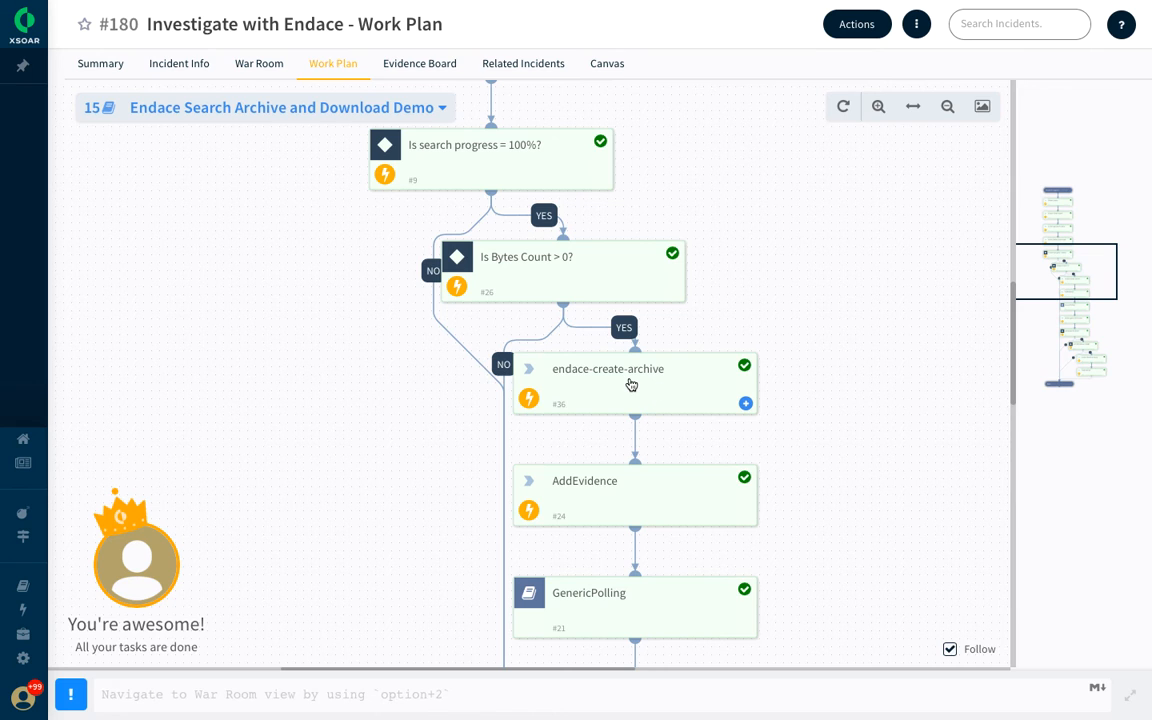
{"action": "mouse_move", "coordinate": [563, 380]}
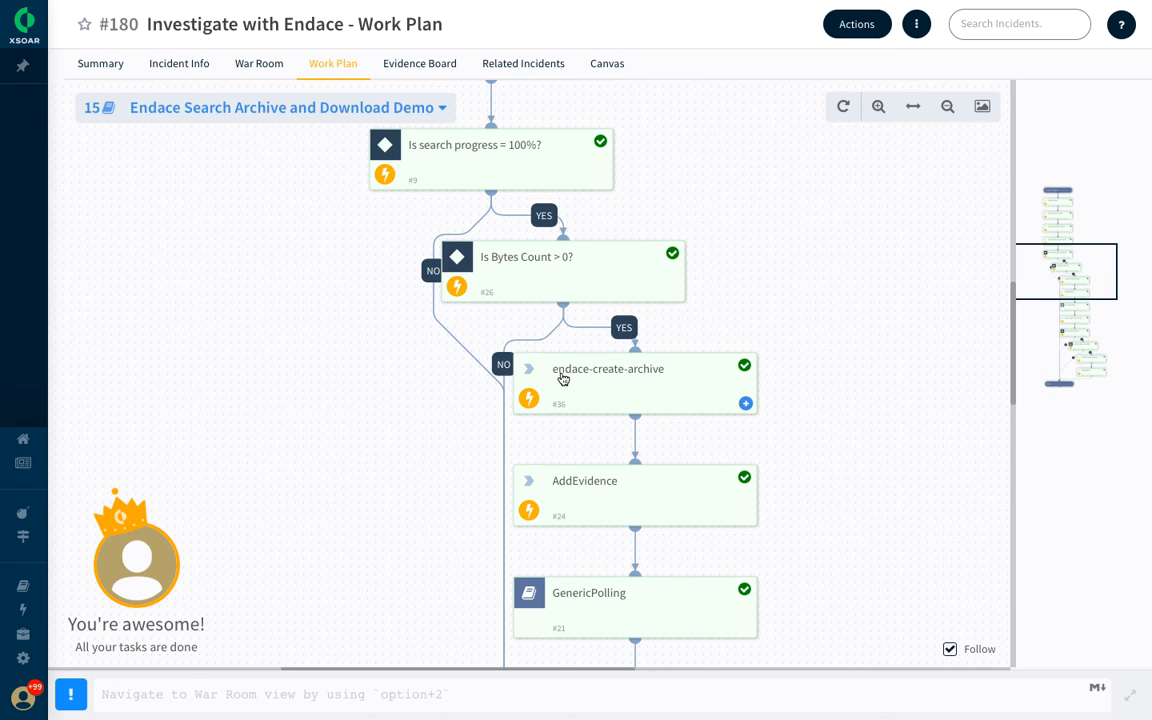
{"action": "left_click", "coordinate": [608, 369]}
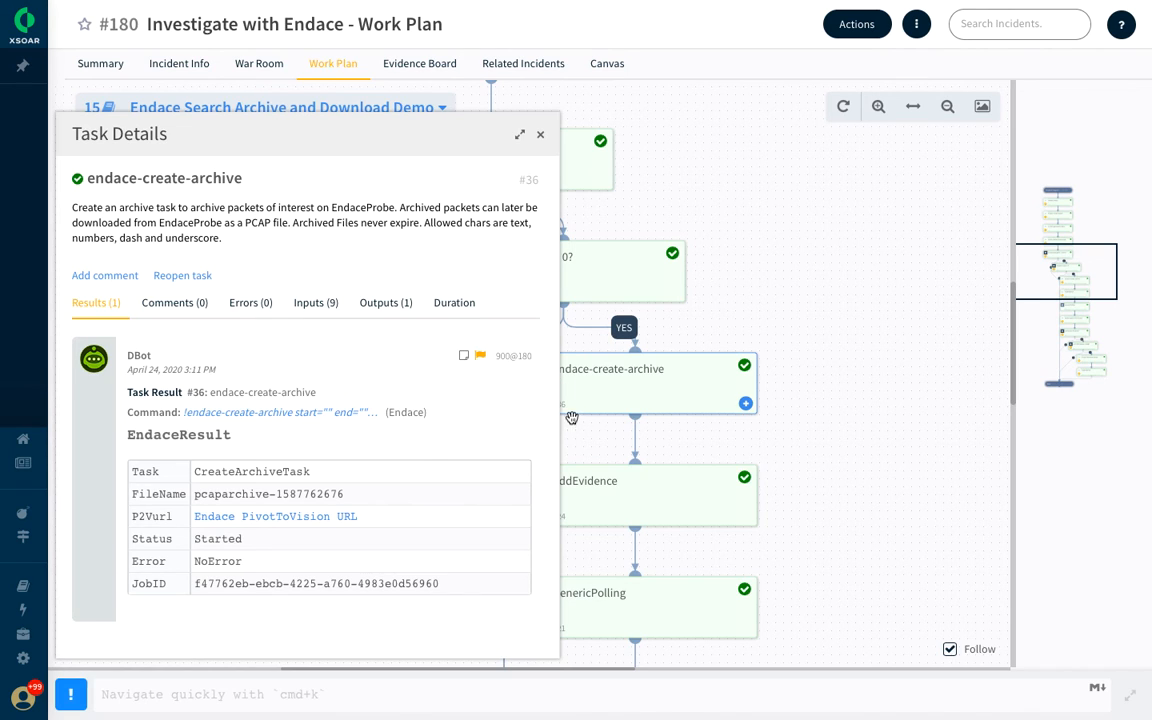
{"action": "mouse_move", "coordinate": [392, 273]}
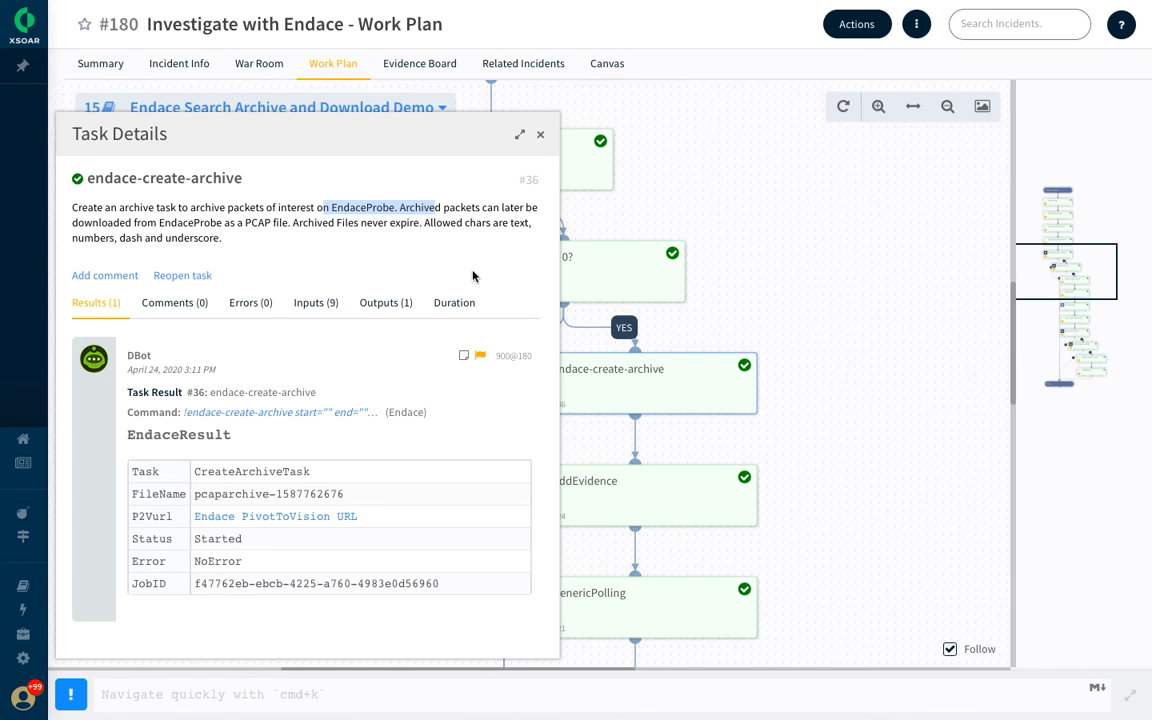
{"action": "mouse_move", "coordinate": [811, 353]}
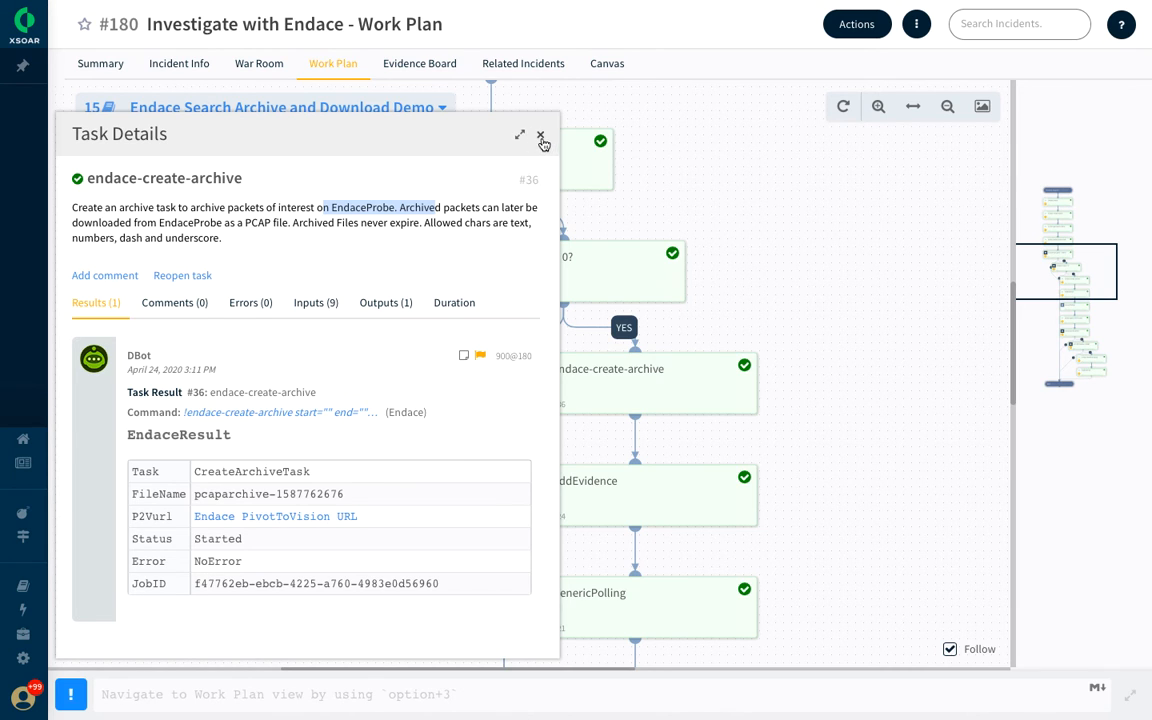
{"action": "left_click", "coordinate": [541, 135]}
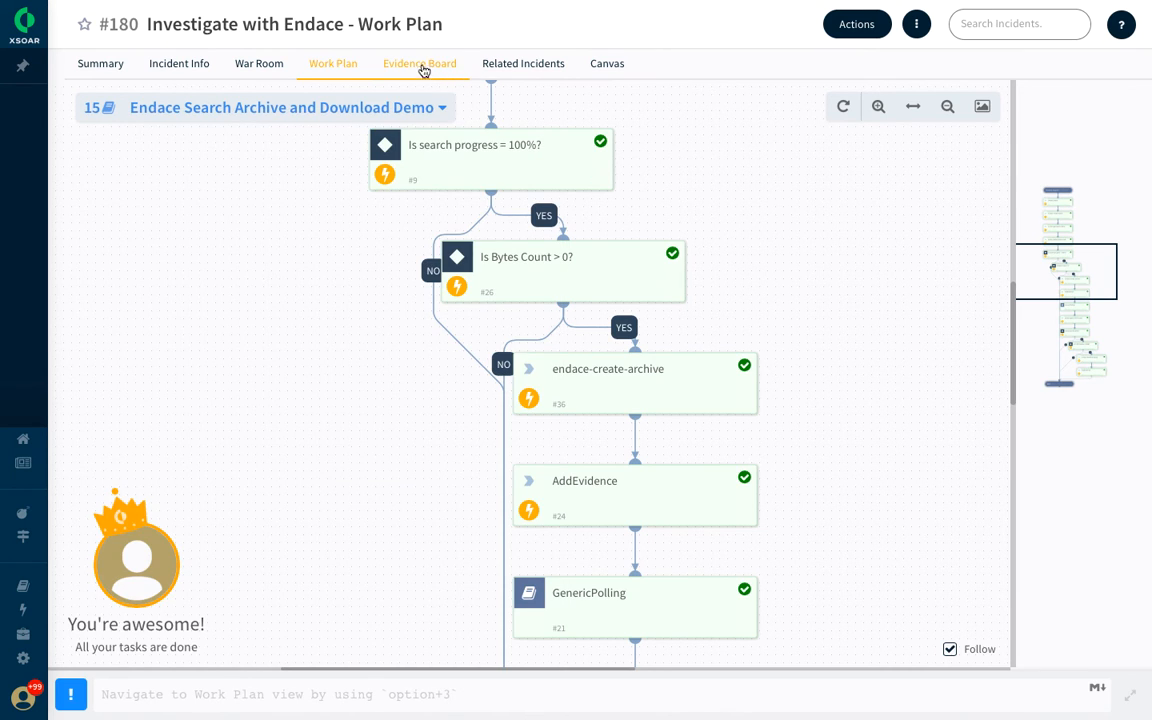
Check the PCAP FileName and Size evidence, then fetch the pcap via endace-download-pcap's Endace PCAP URL
{"action": "left_click", "coordinate": [419, 63]}
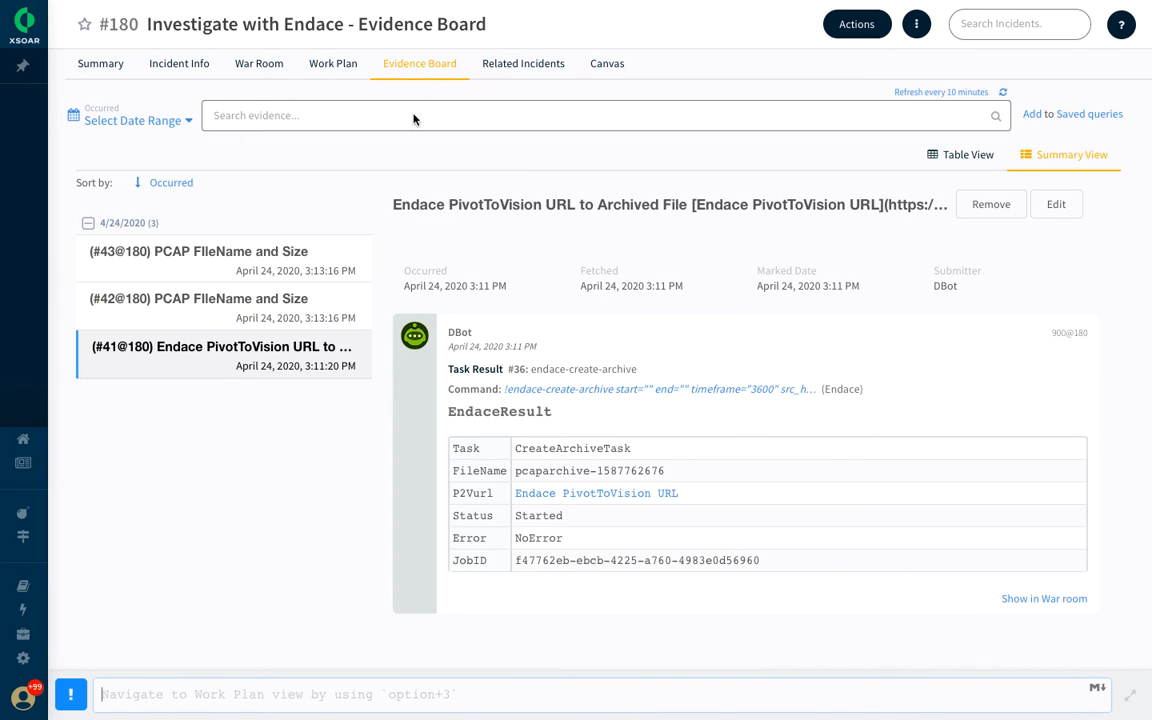
{"action": "left_click", "coordinate": [199, 298]}
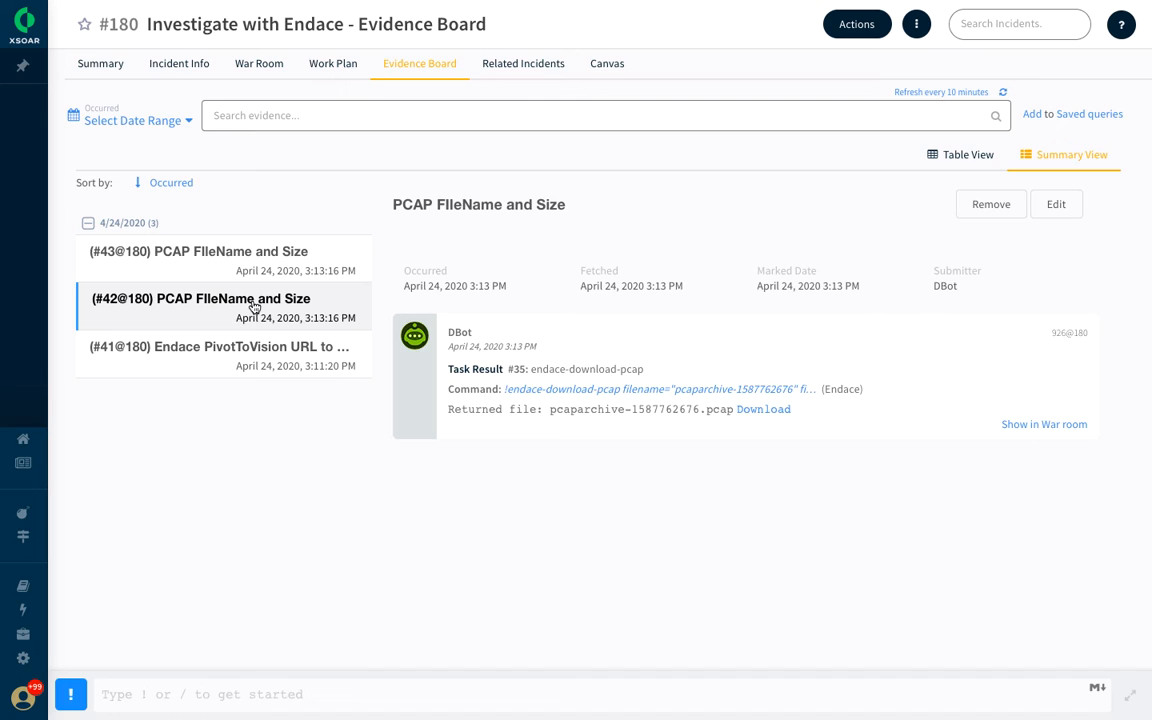
{"action": "mouse_move", "coordinate": [540, 413]}
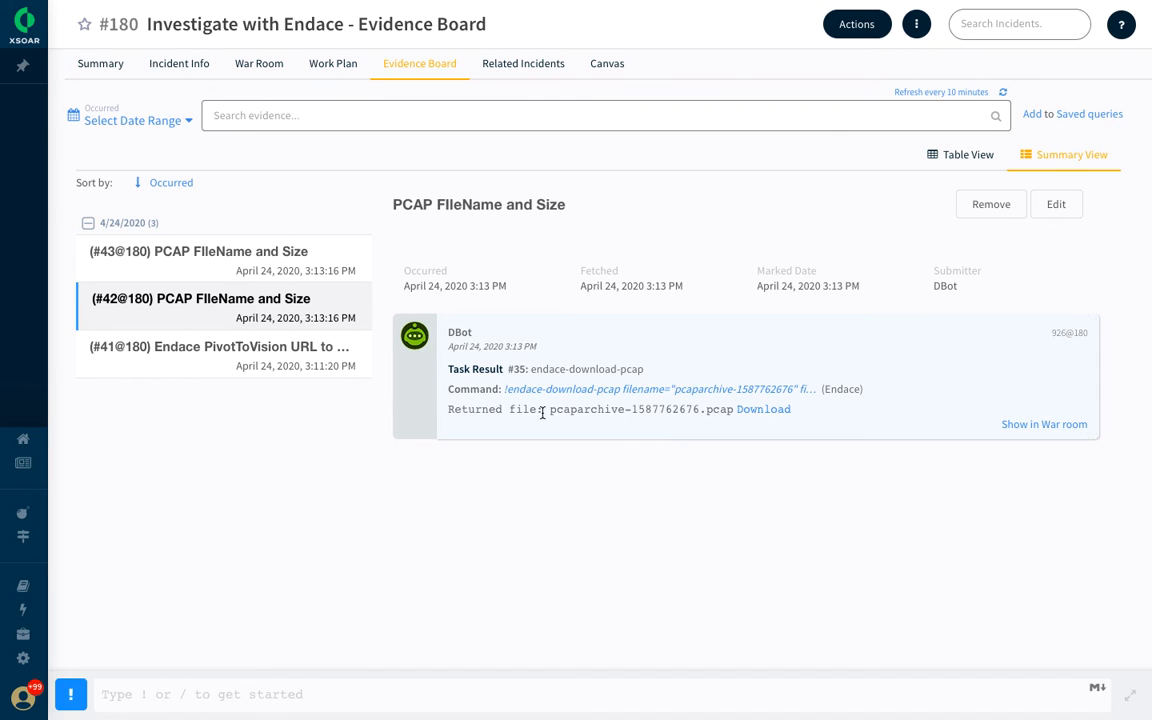
{"action": "left_click", "coordinate": [259, 63]}
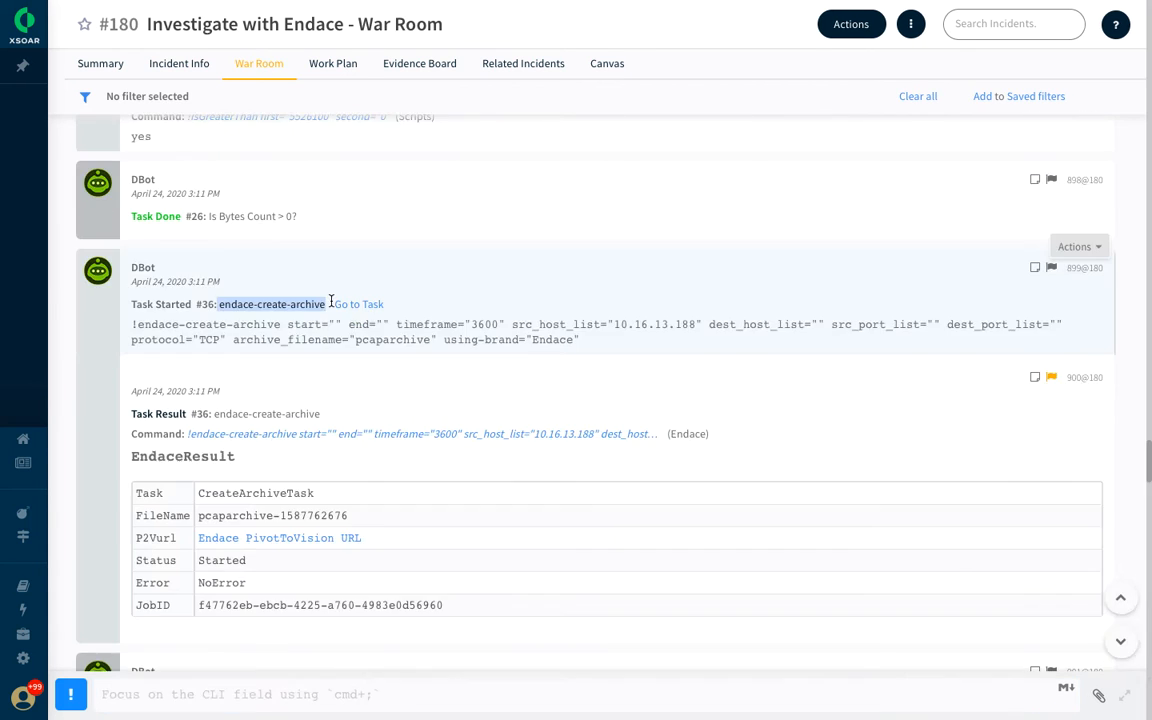
{"action": "left_click", "coordinate": [333, 63]}
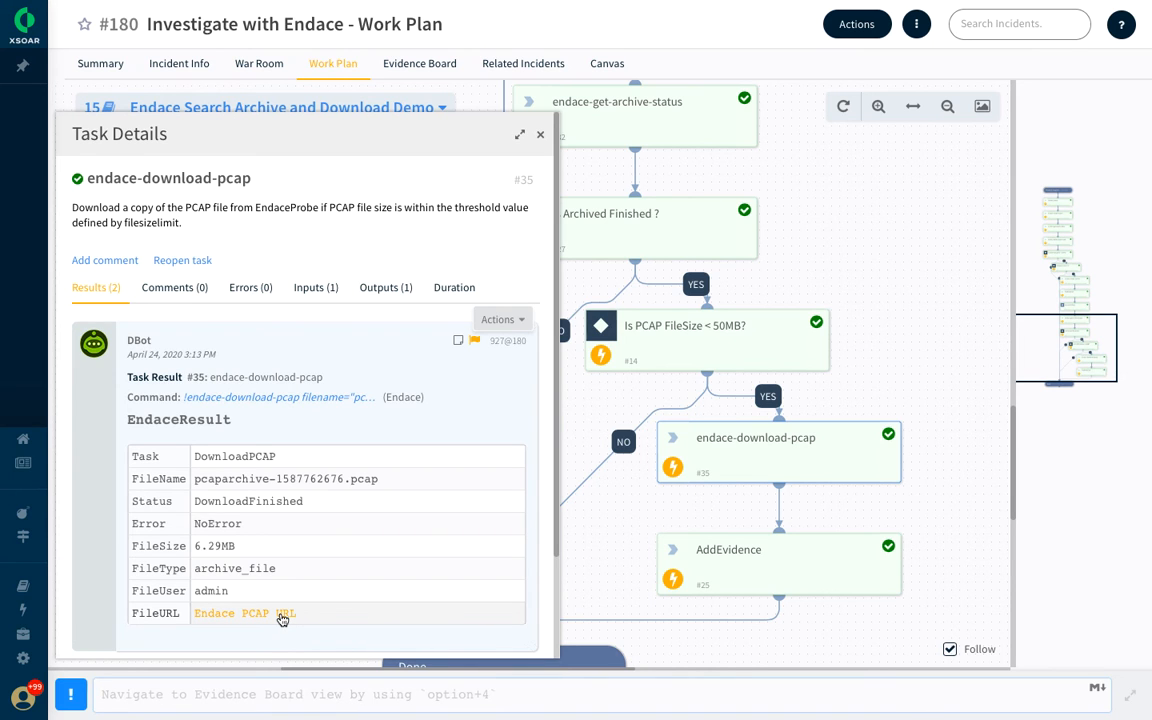
{"action": "left_click", "coordinate": [245, 613]}
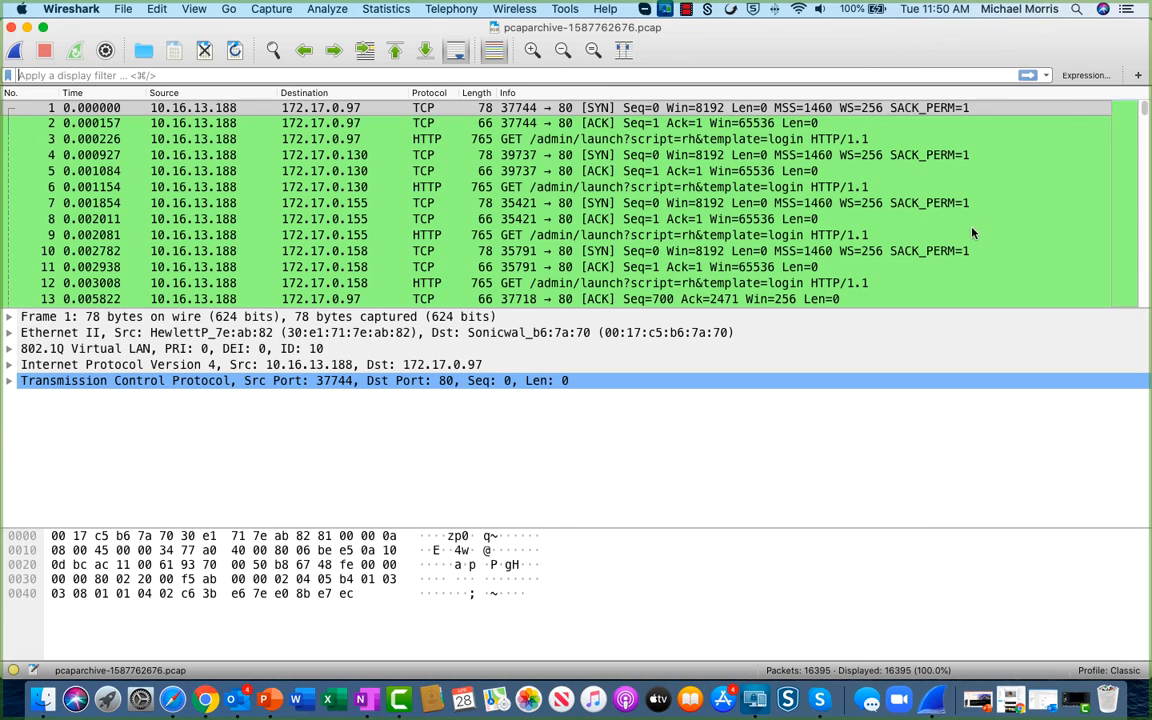
{"action": "mouse_move", "coordinate": [915, 250]}
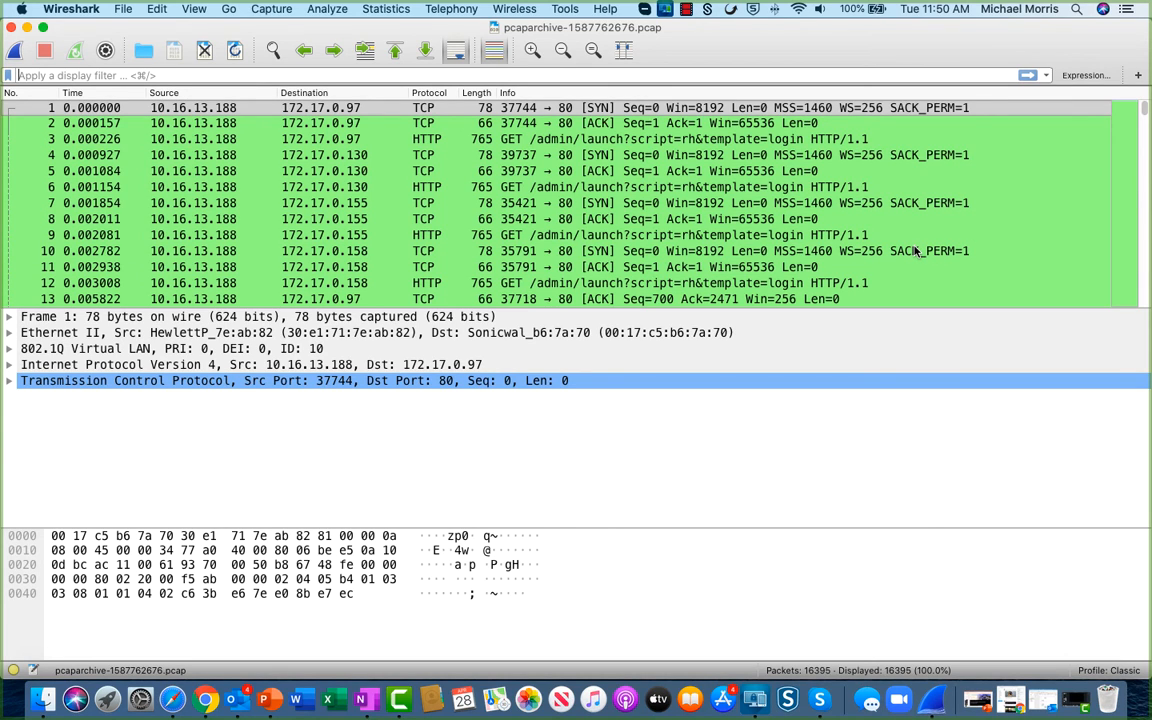
Scroll through 10.16.13.188's HTTP GET packets in pcaparchive-1587762676.pcap
{"action": "scroll", "scroll_direction": "down", "scroll_amount": 3}
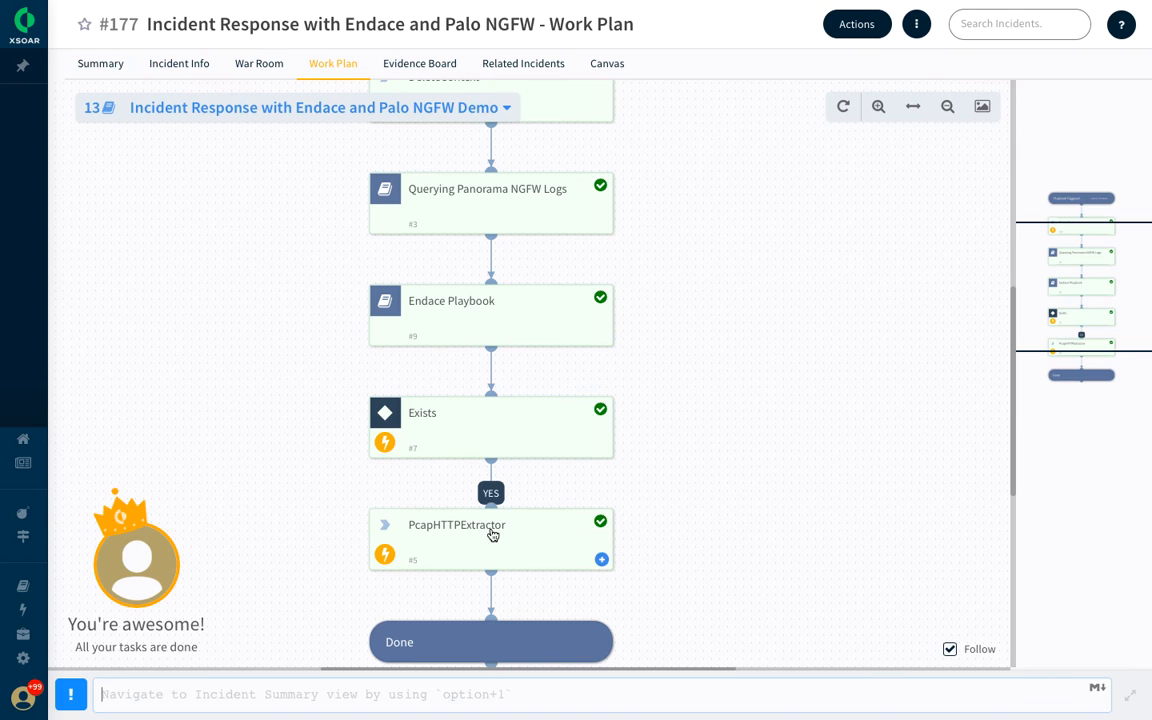
{"action": "mouse_move", "coordinate": [491, 535]}
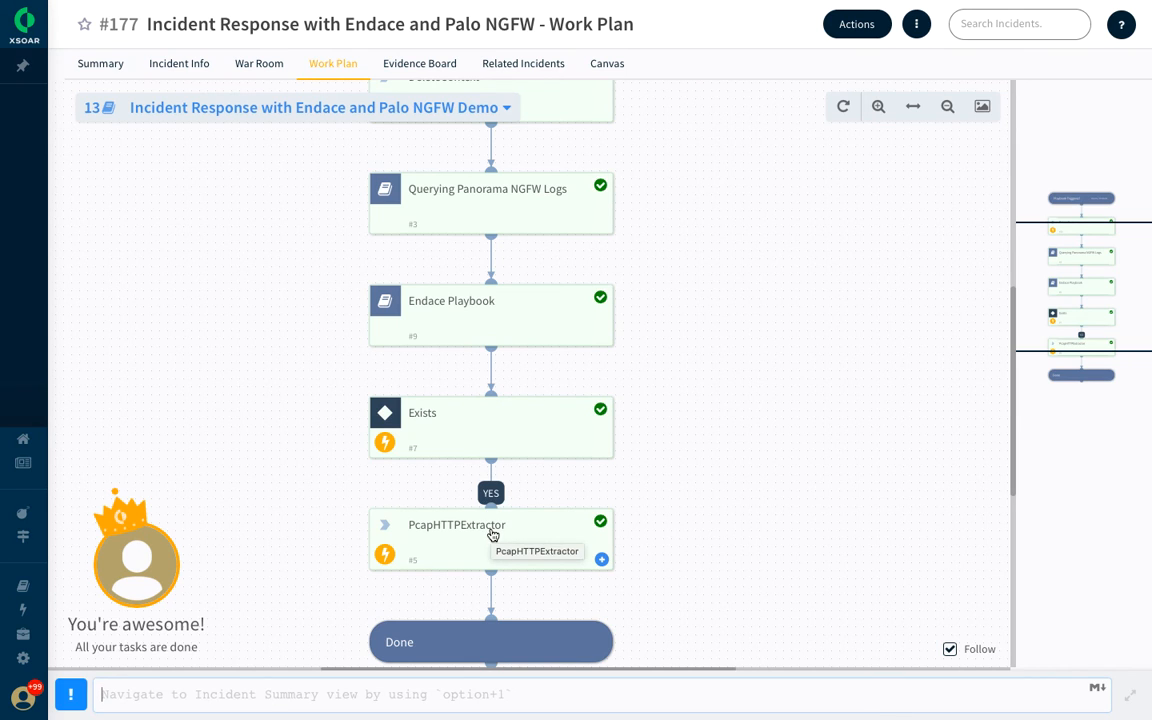
{"action": "mouse_move", "coordinate": [419, 63]}
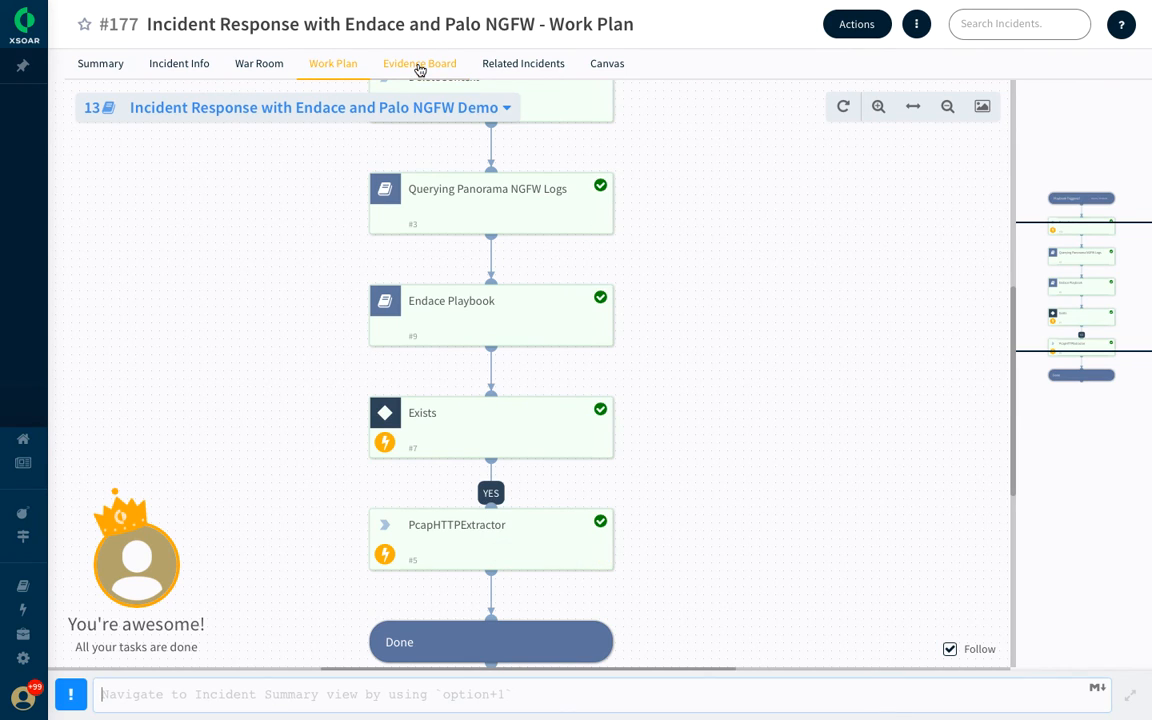
View incident #177's Evidence Board, then the War Room's PcapHTTPExtractor tables from 10.16.14.61
{"action": "left_click", "coordinate": [419, 63]}
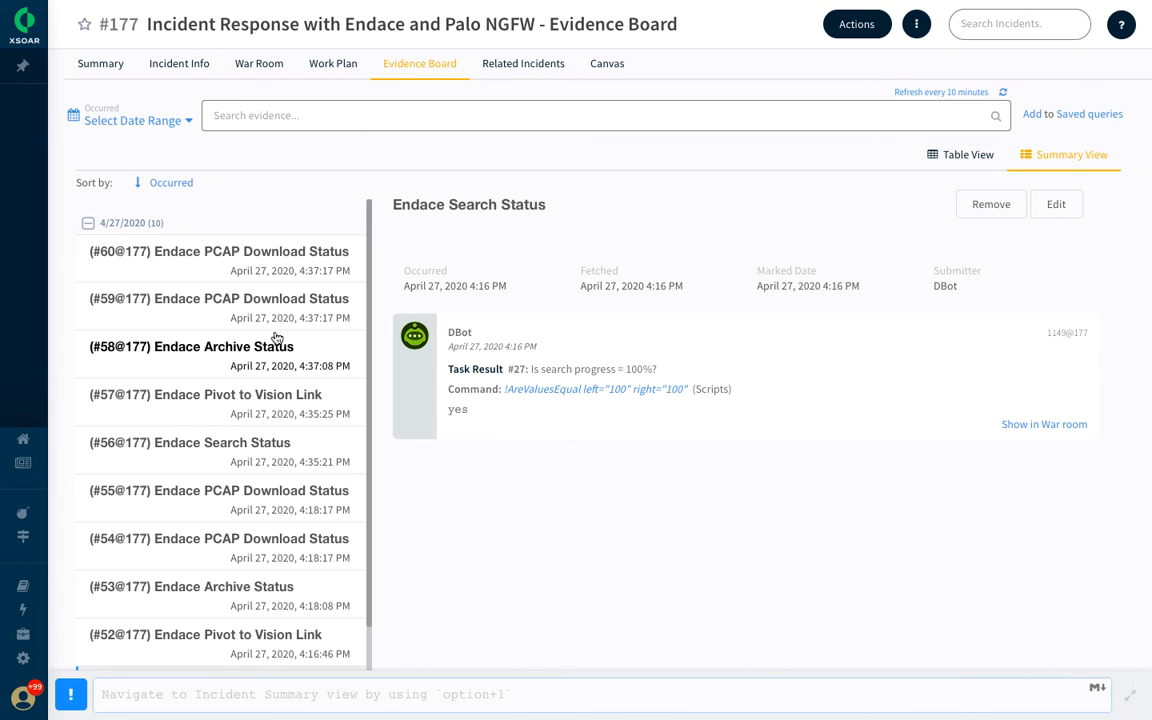
{"action": "mouse_move", "coordinate": [278, 347]}
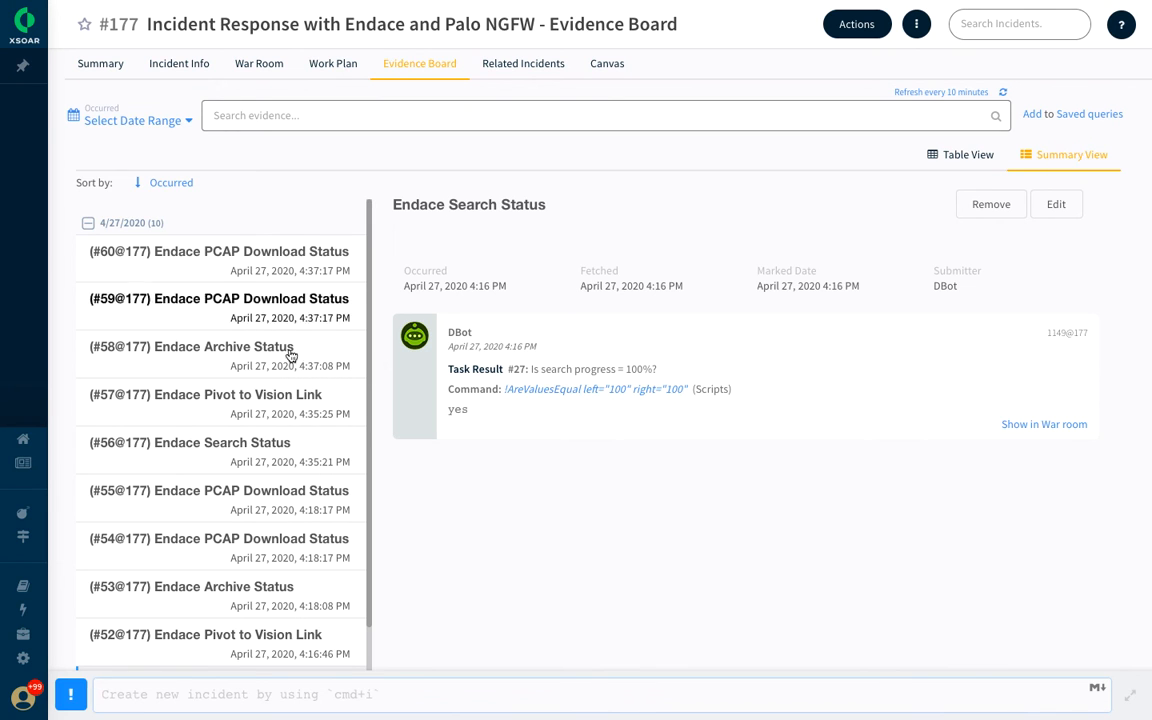
{"action": "left_click", "coordinate": [259, 63]}
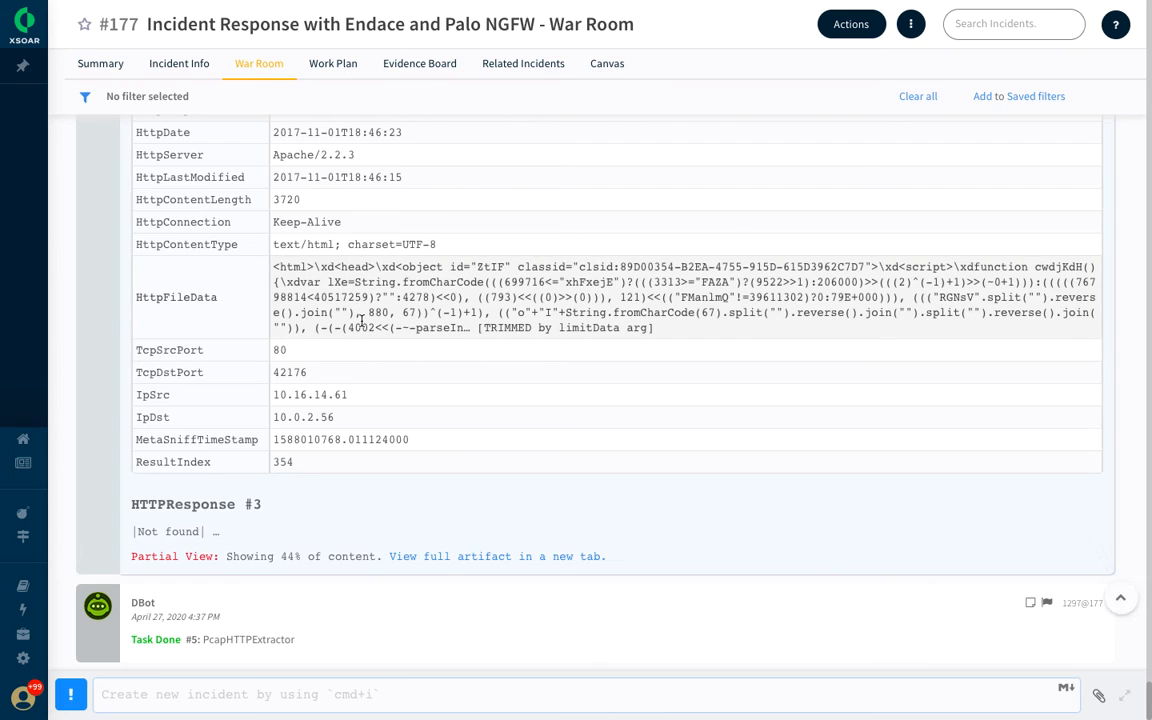
{"action": "scroll", "scroll_direction": "up", "scroll_amount": 3}
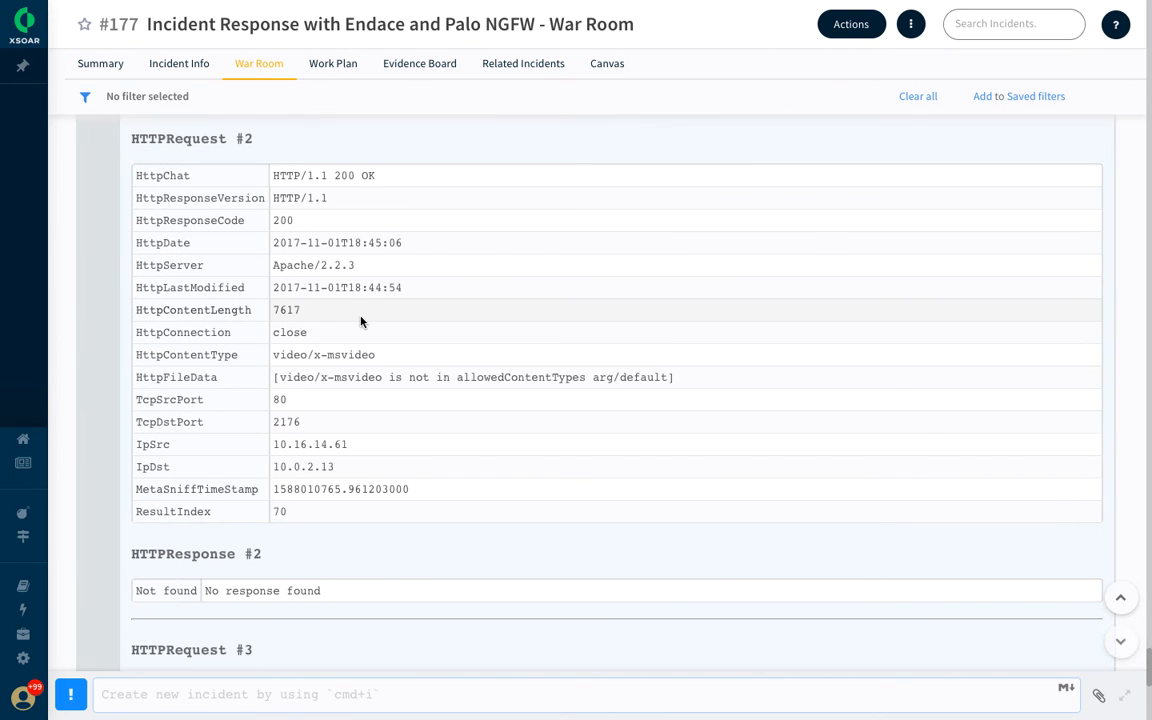